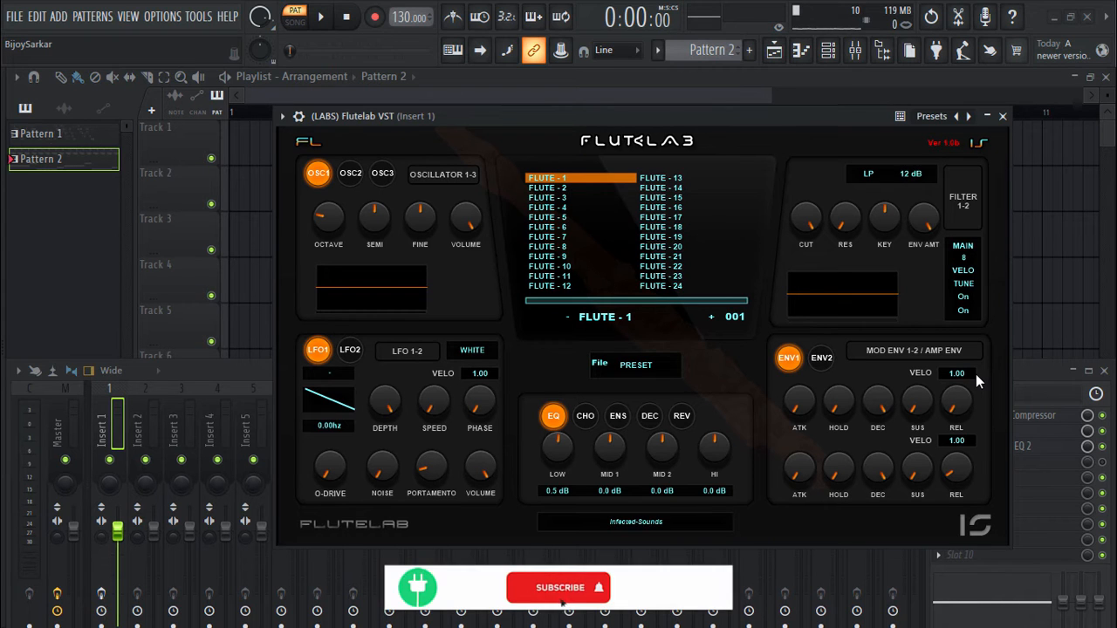
Step: Switch between OSC 3 and OSC 1 in Flutelab, then start playback to hear the flute
click(558, 587)
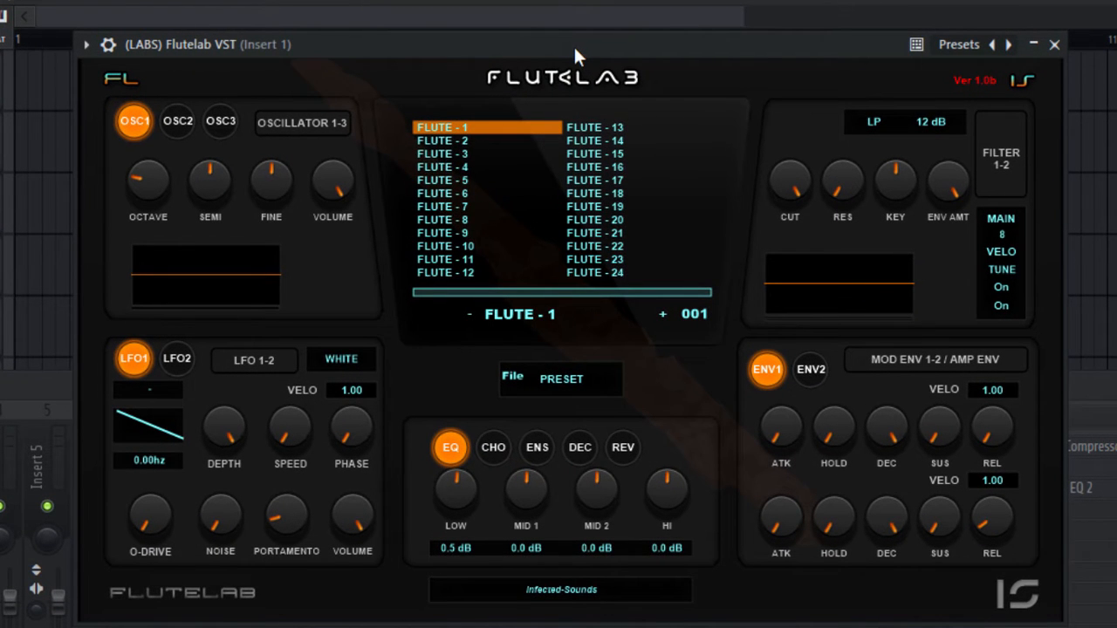
mouse_move(316, 280)
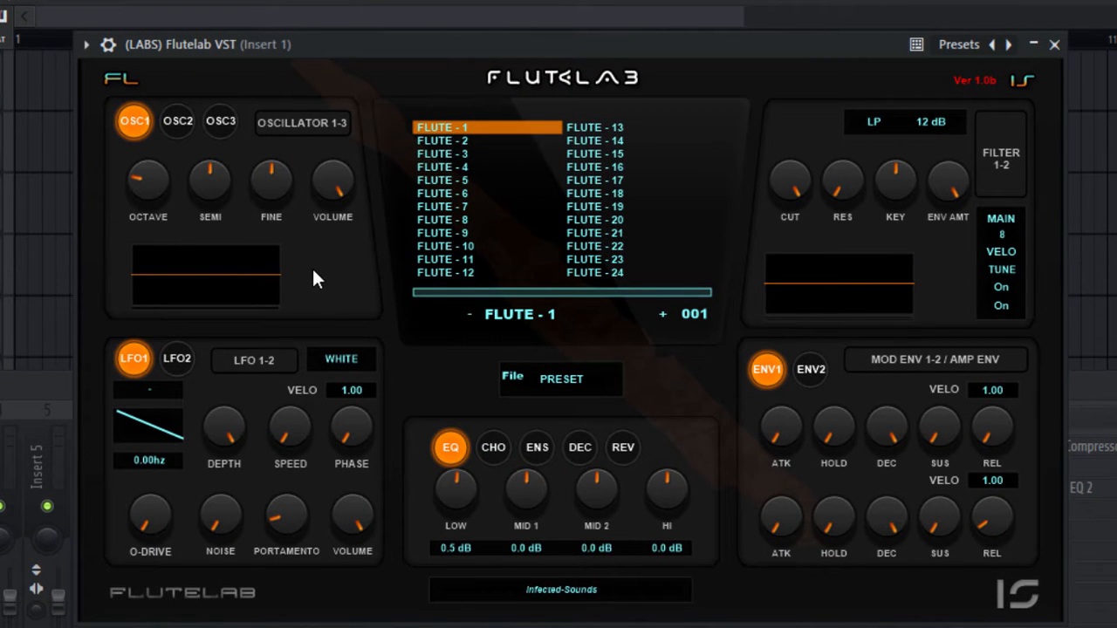
mouse_move(611, 282)
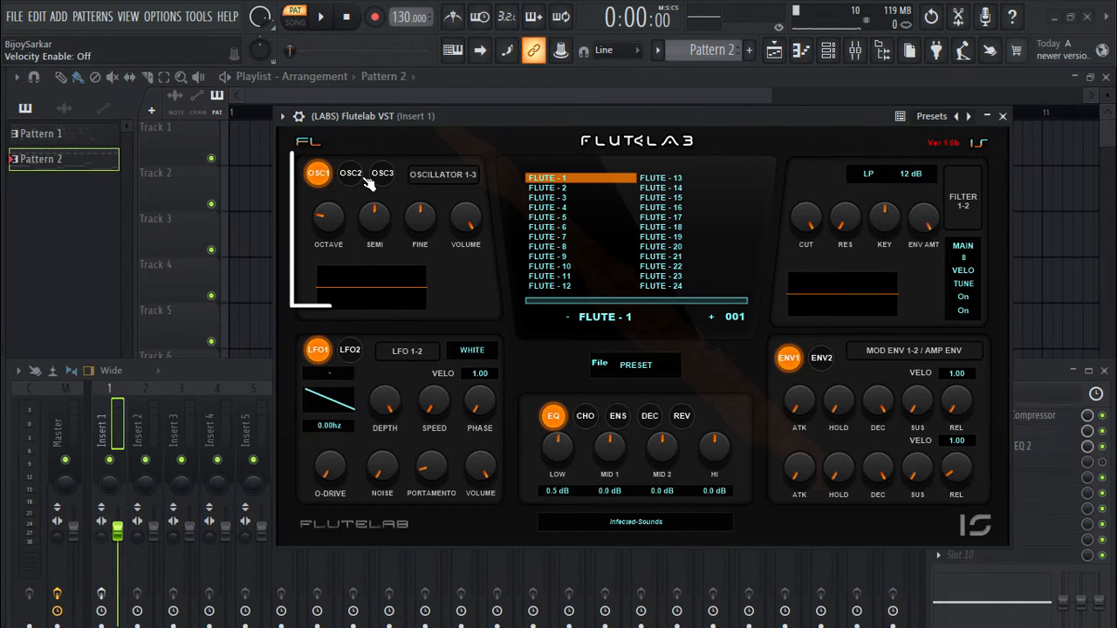
click(382, 175)
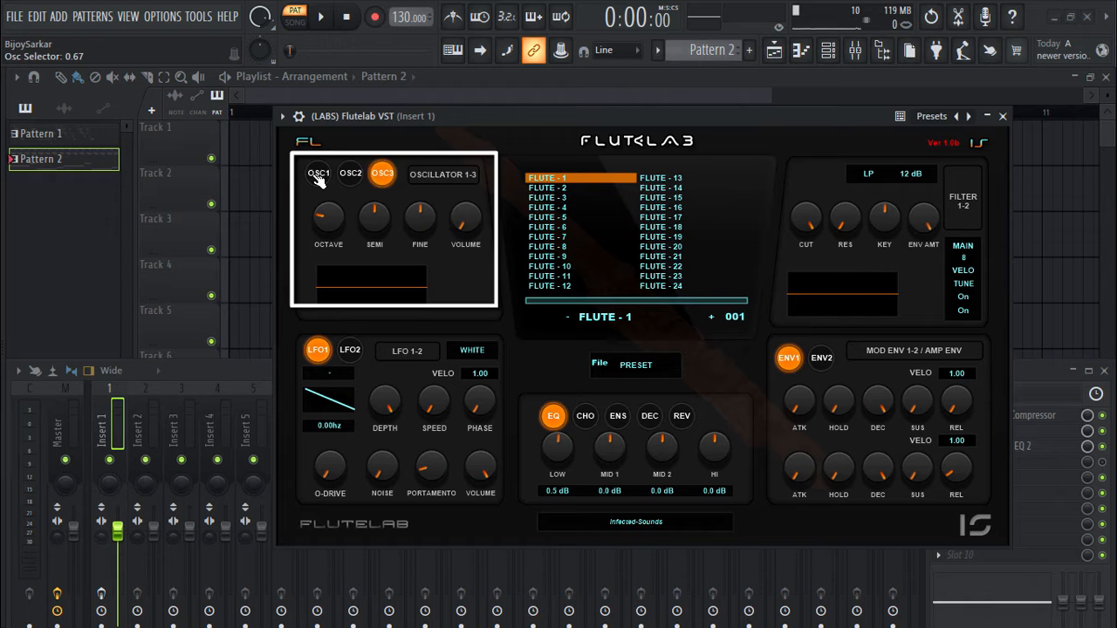
click(318, 175)
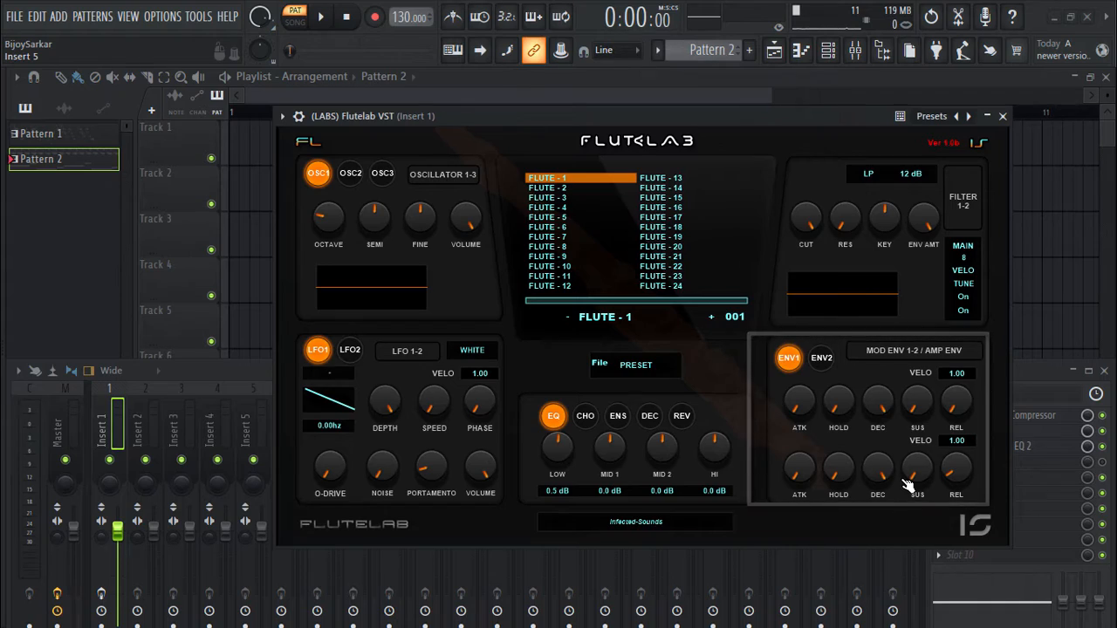
click(321, 18)
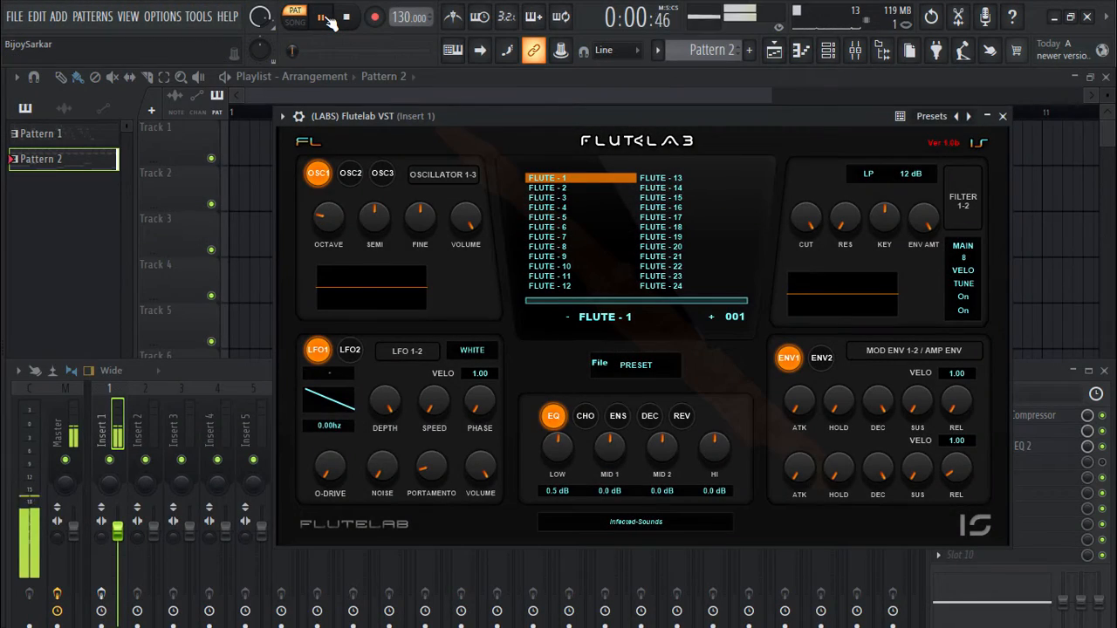
Step: Audition the first column of presets from Flute - 2 through about Flute - 11 during playback
click(321, 16)
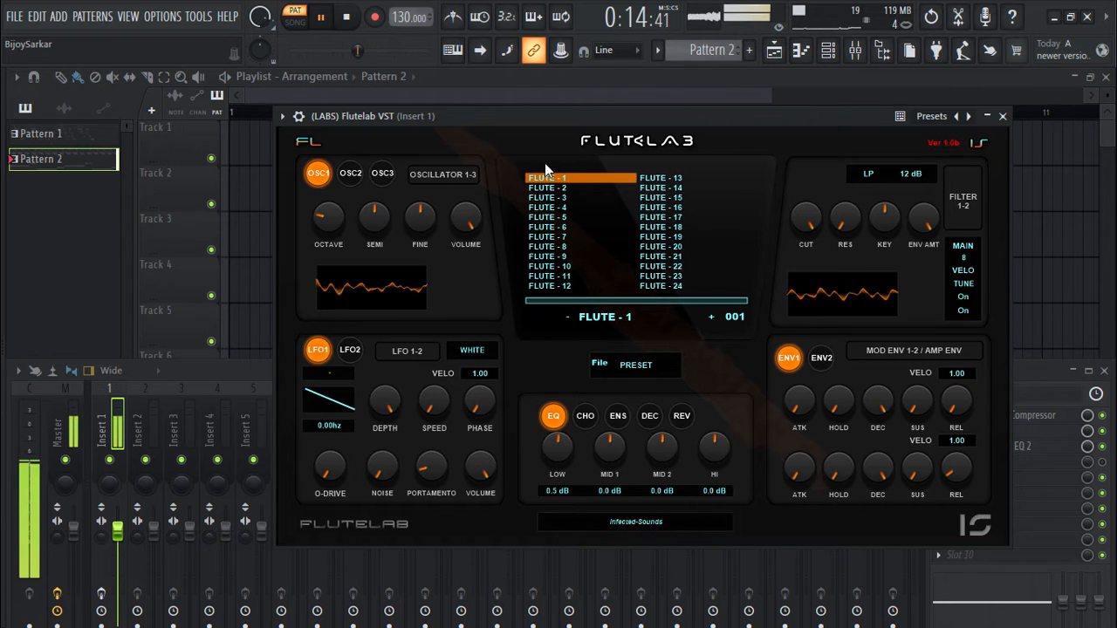
click(548, 189)
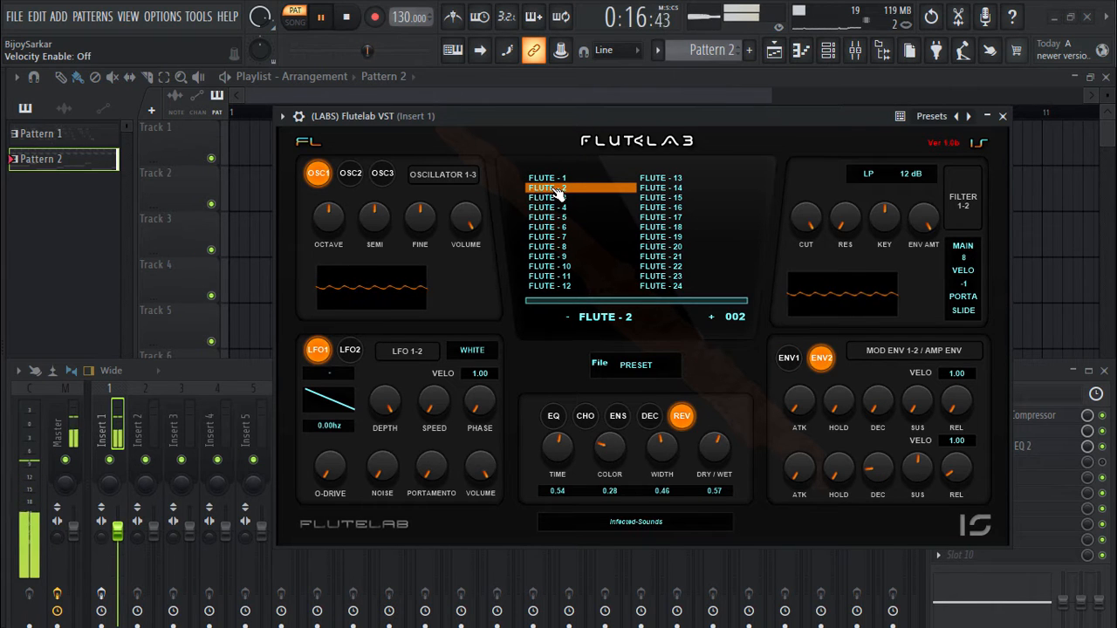
click(548, 197)
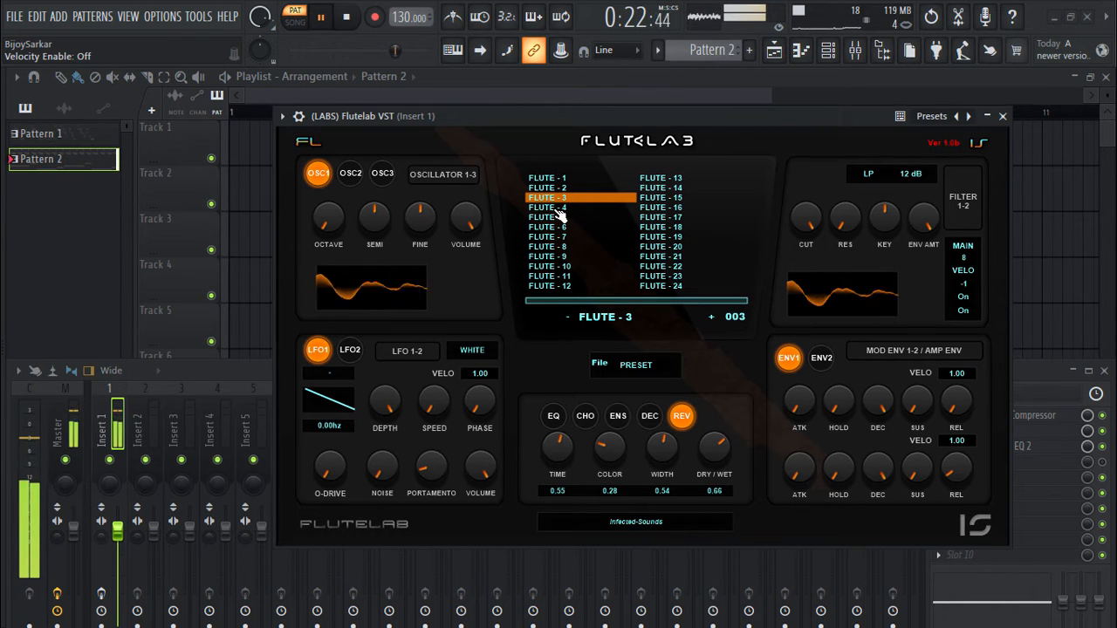
click(548, 206)
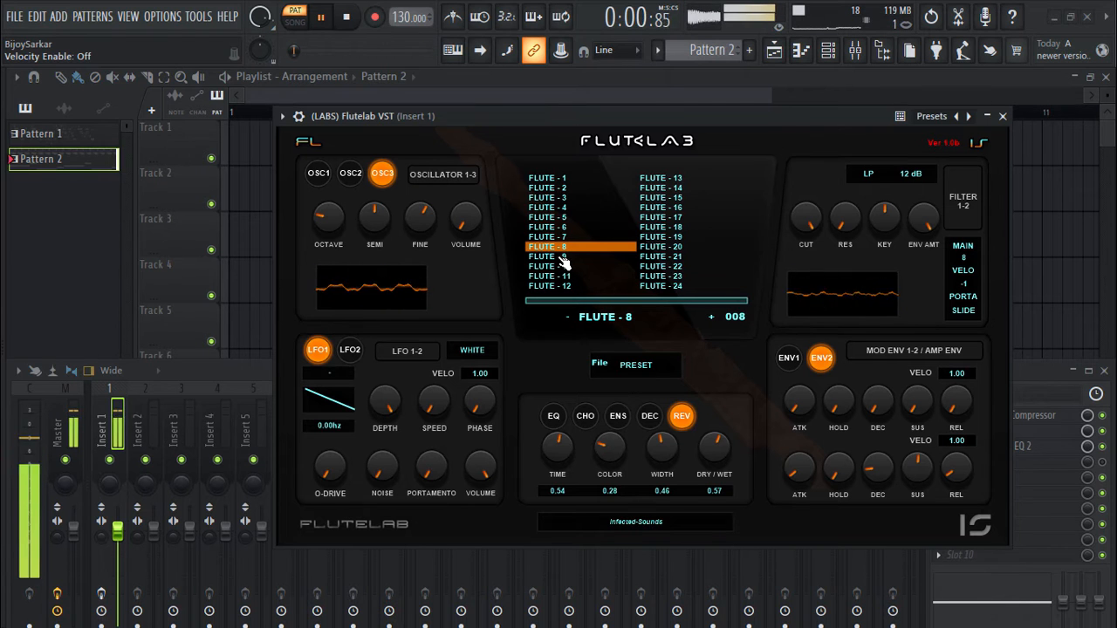
click(549, 256)
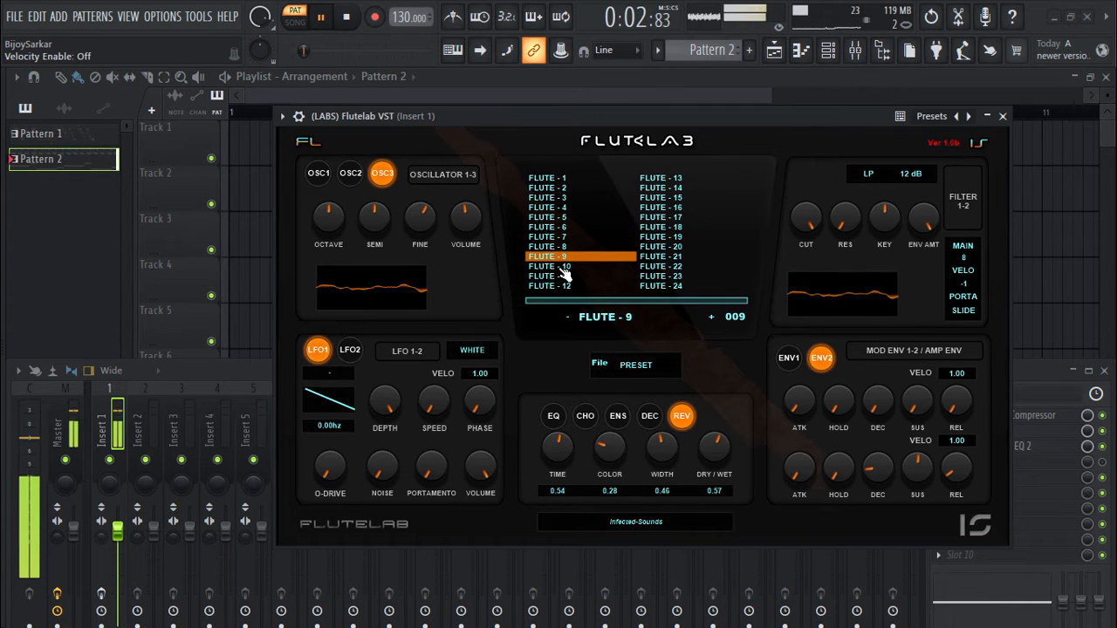
click(550, 265)
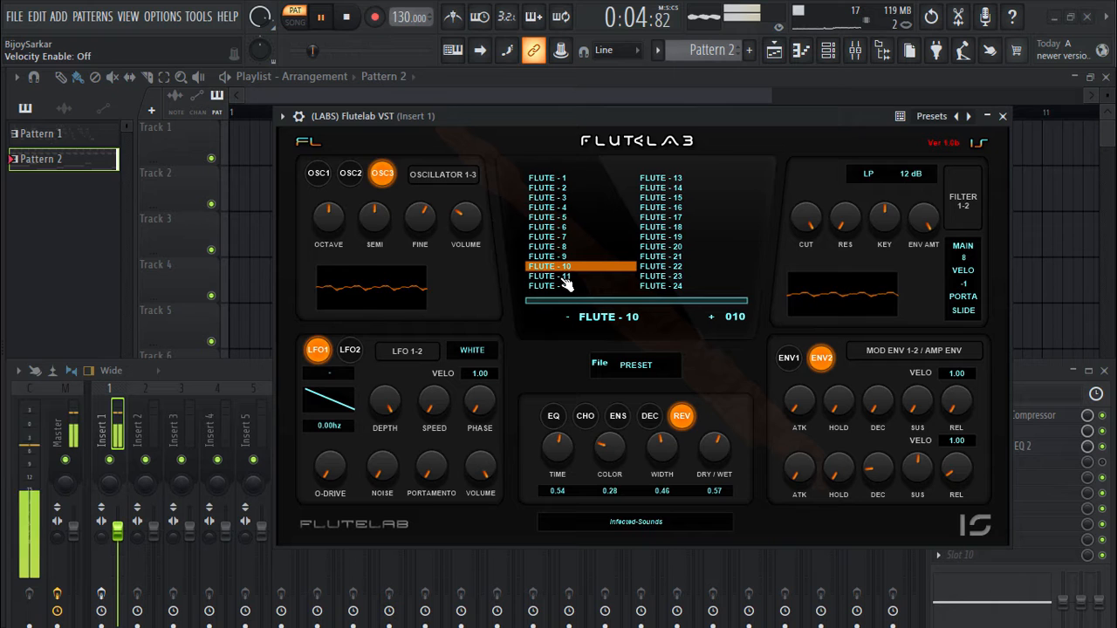
click(550, 275)
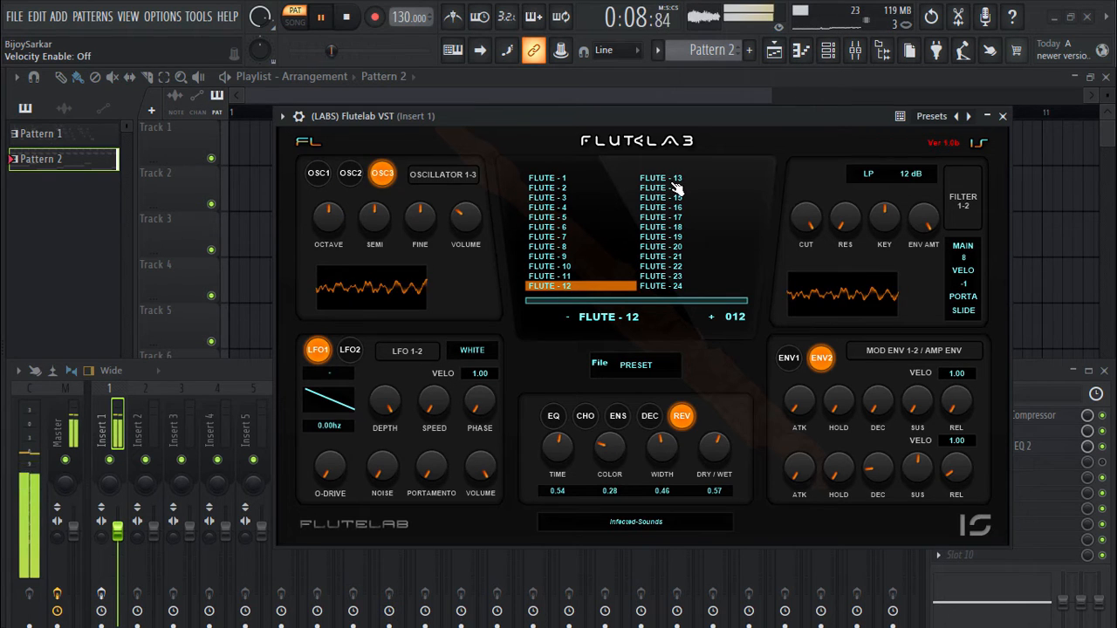
Step: Continue through the second column of presets up past Flute - 22, ending back on Flute - 1
click(659, 189)
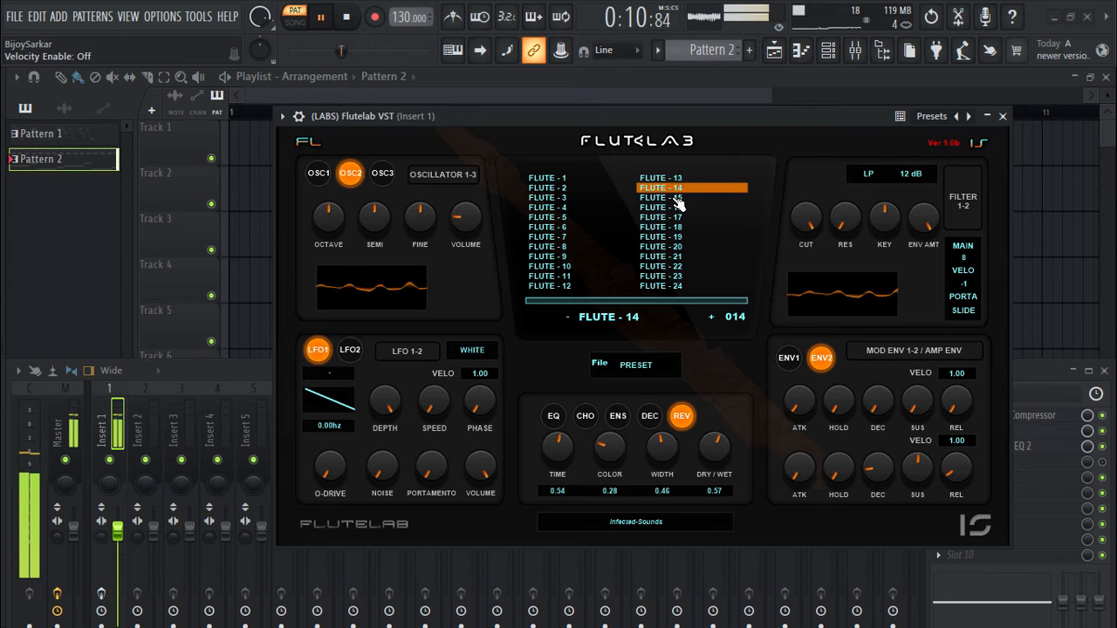
click(660, 197)
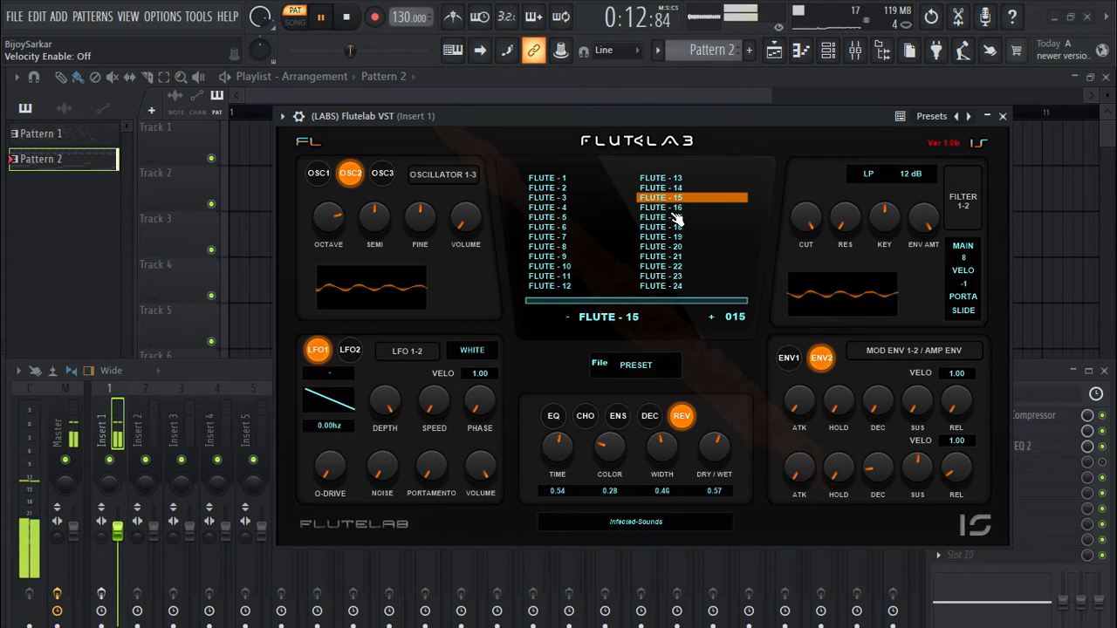
click(660, 226)
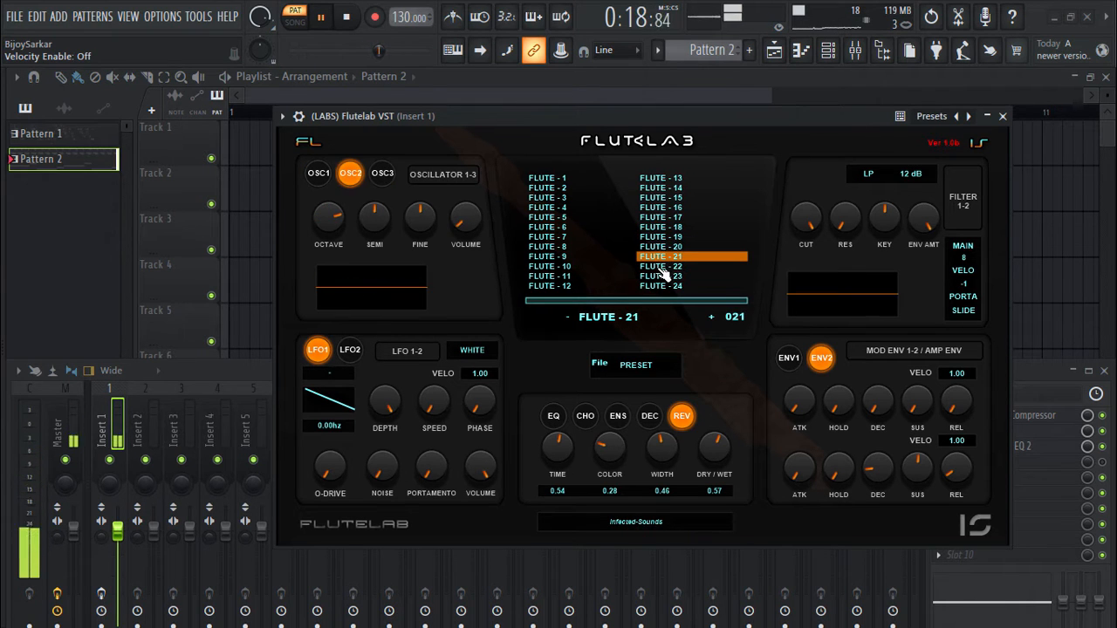
click(660, 265)
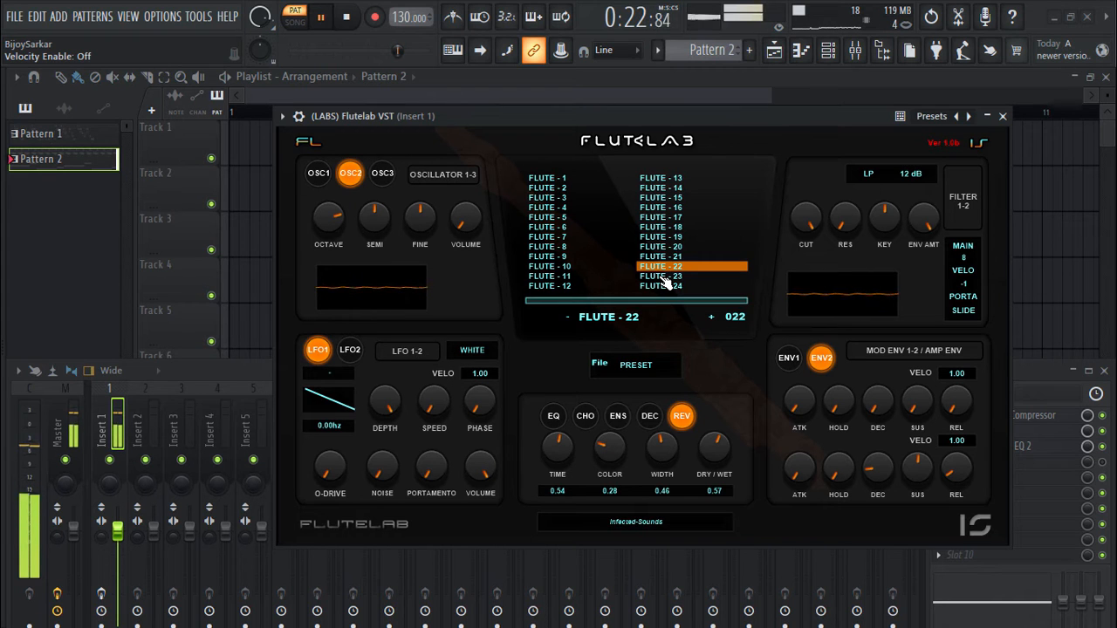
click(659, 276)
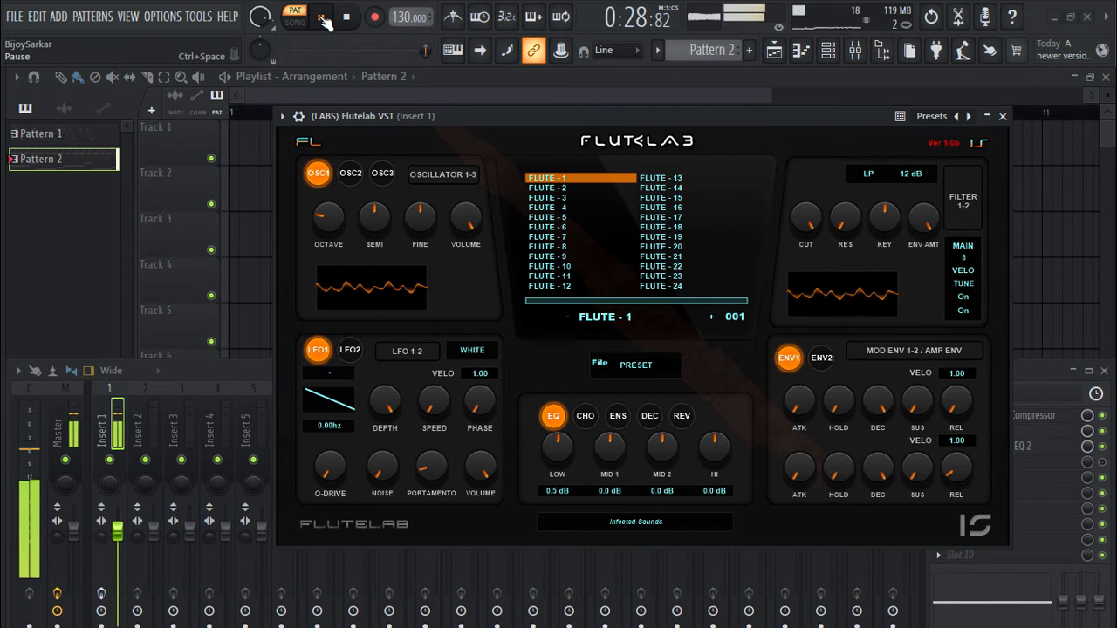
Step: Pause playback, then restart the song from the beginning with Flute - 1 loaded
click(321, 15)
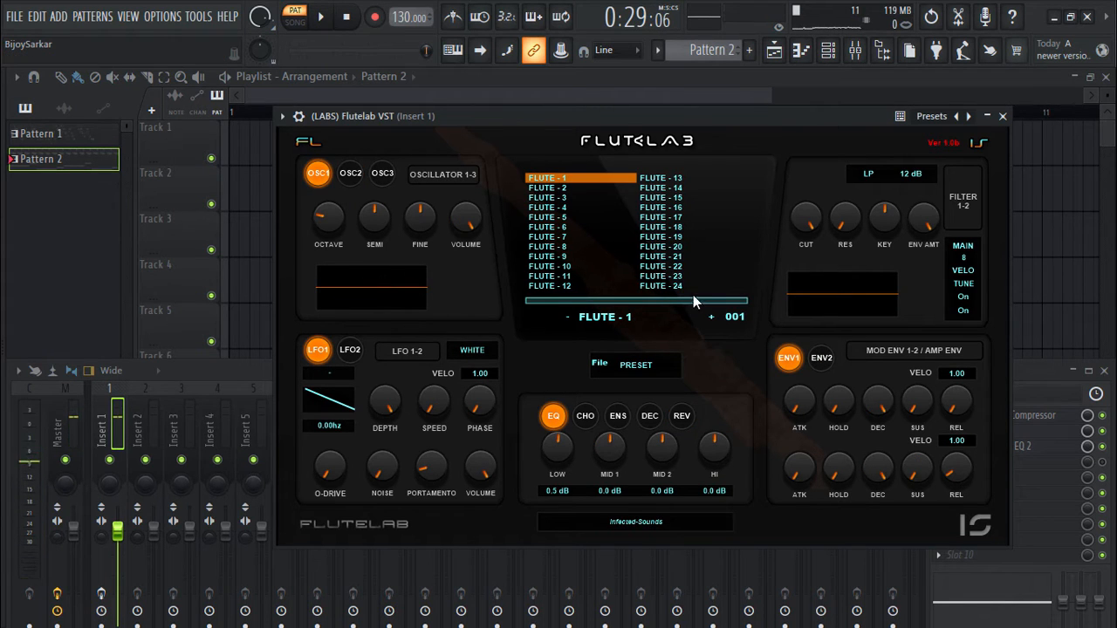
mouse_move(689, 276)
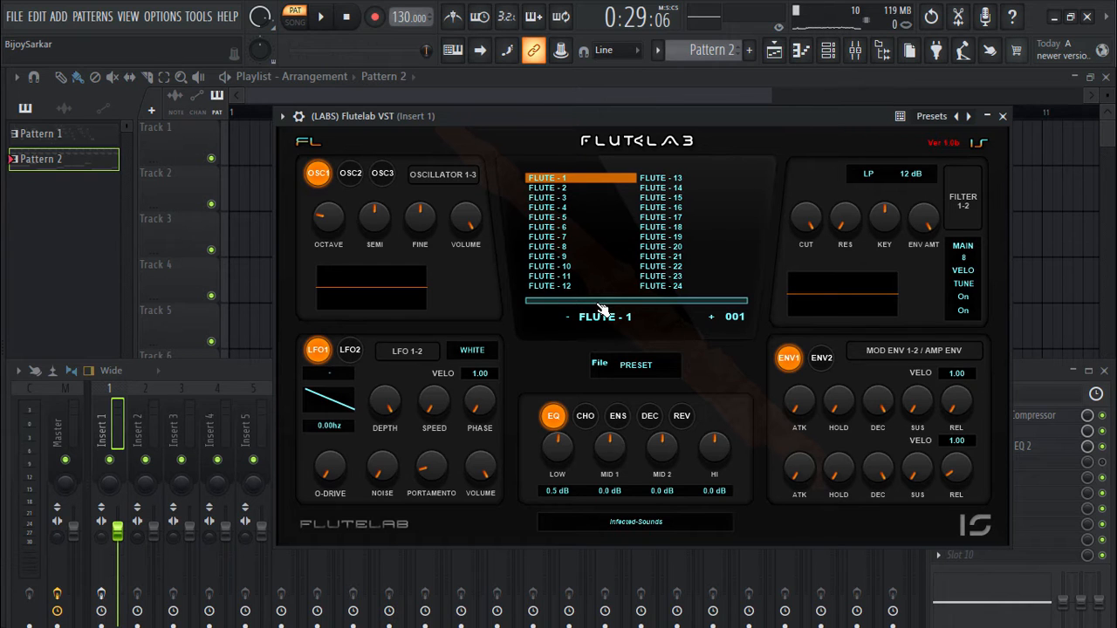
mouse_move(472, 267)
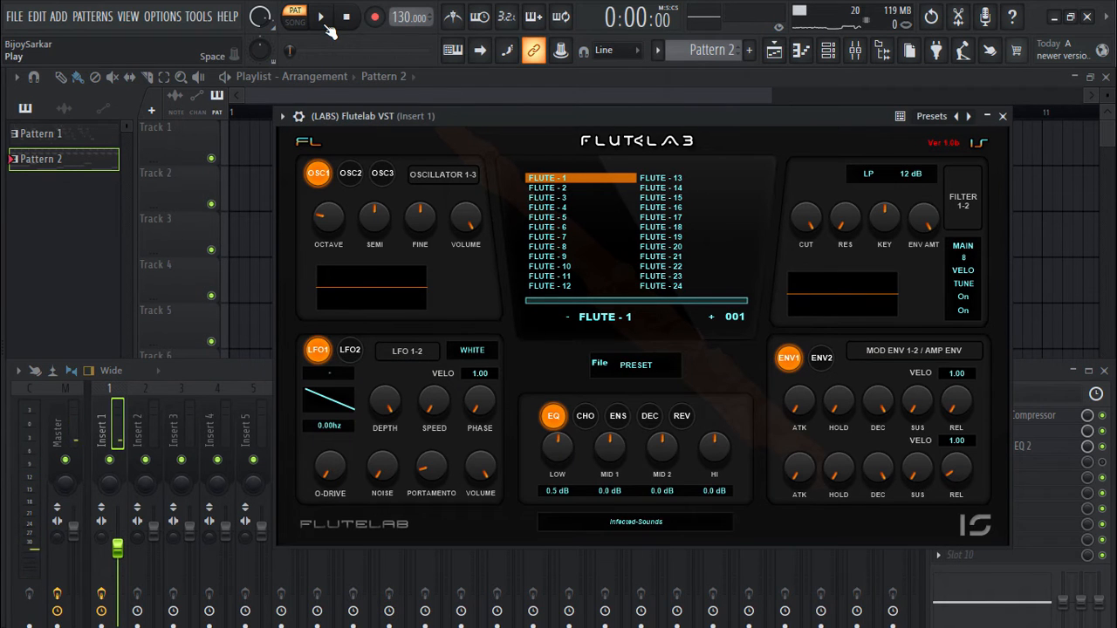
click(321, 15)
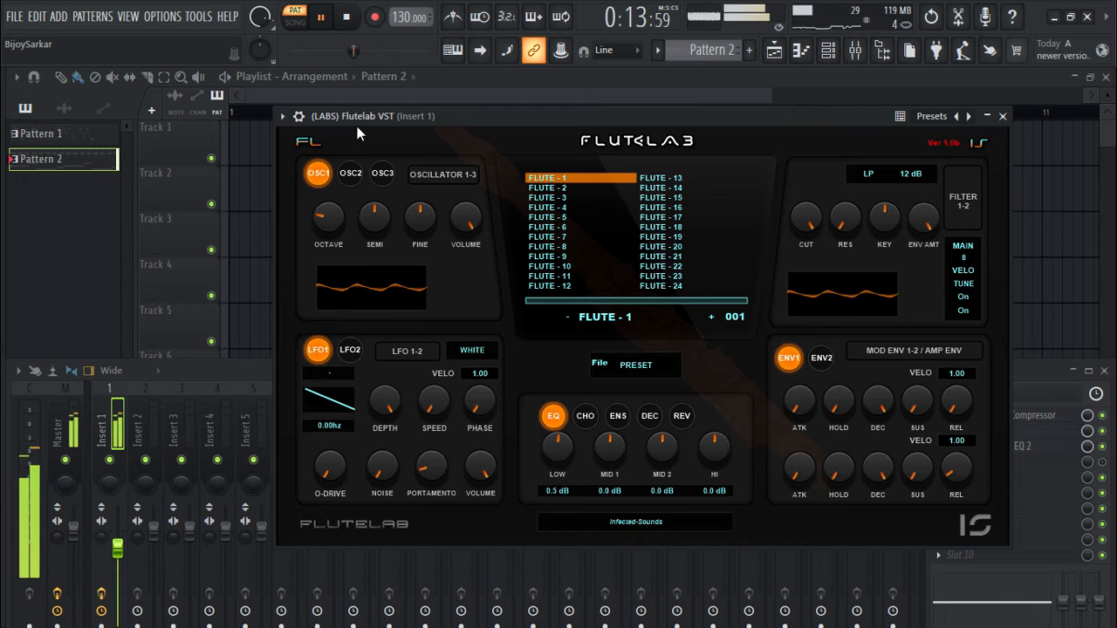
click(348, 18)
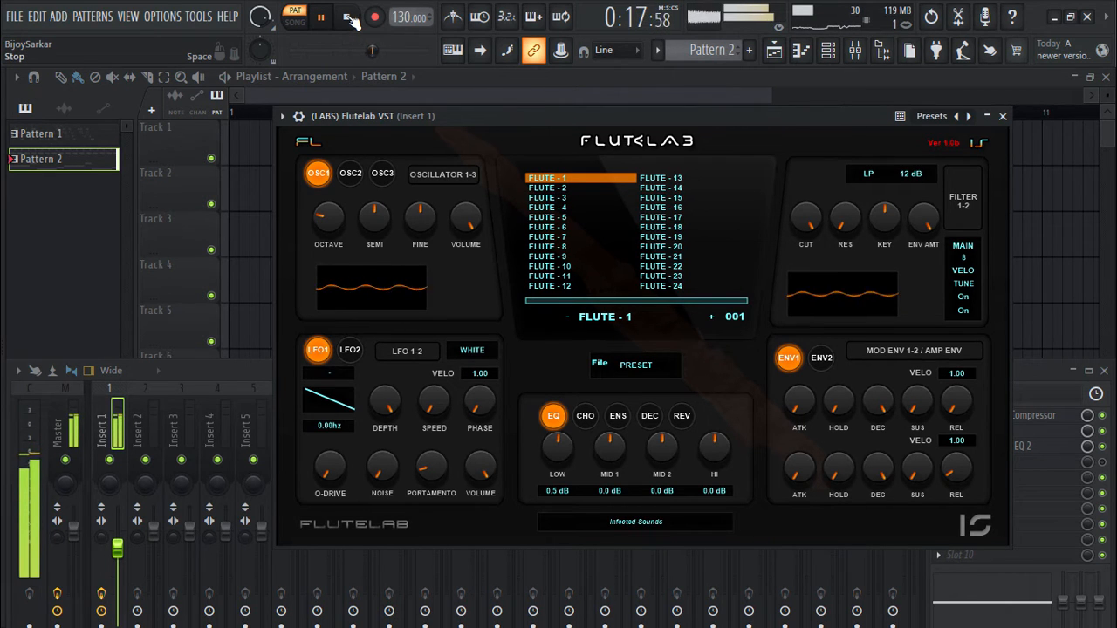
Step: Stop and restart playback, then lower LFO 1 depth to about 0.47 and tweak nearby knobs
click(346, 17)
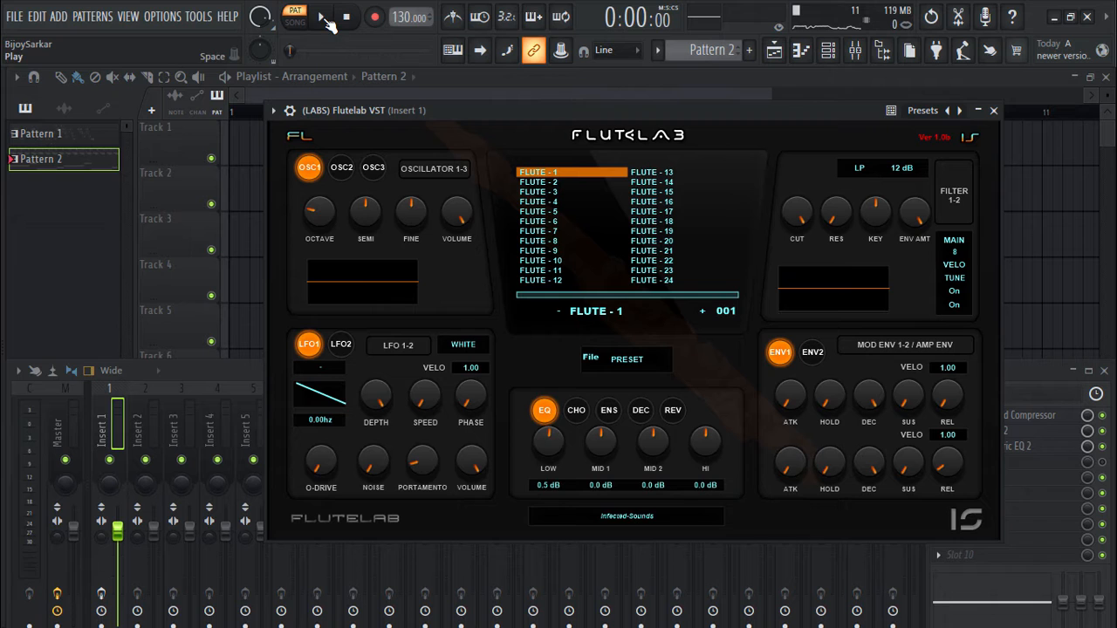
click(321, 17)
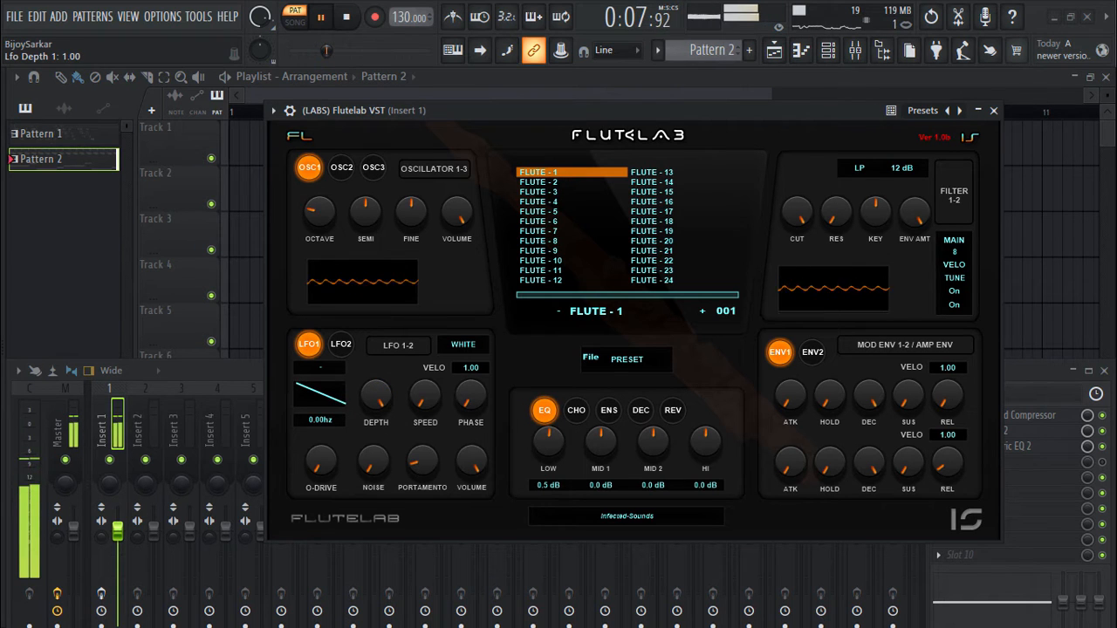
drag(375, 387, 375, 410)
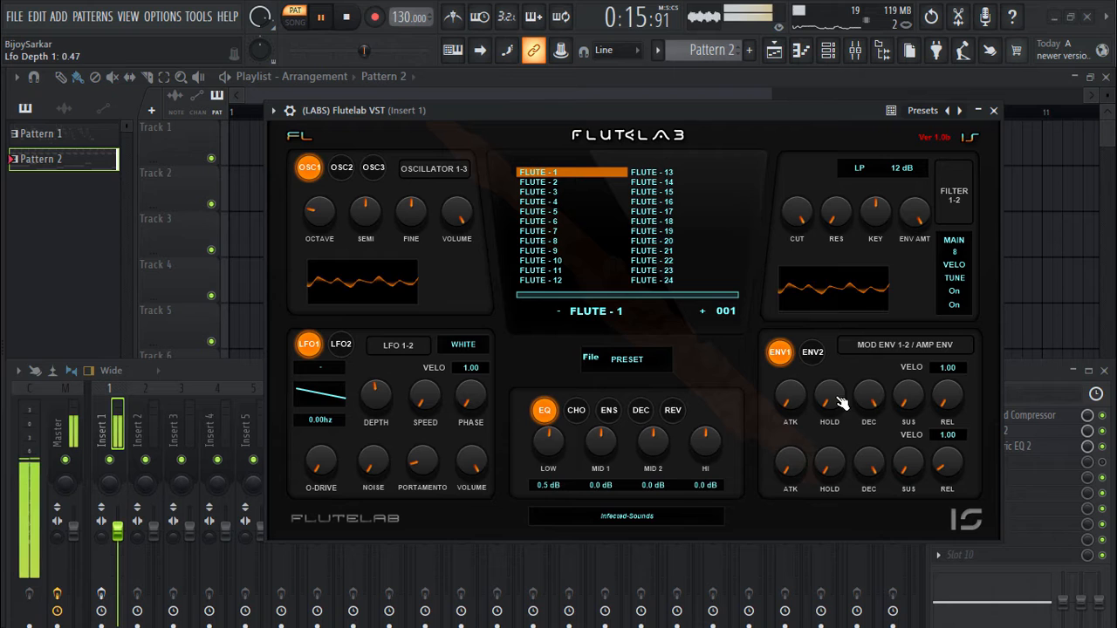
drag(907, 398, 911, 392)
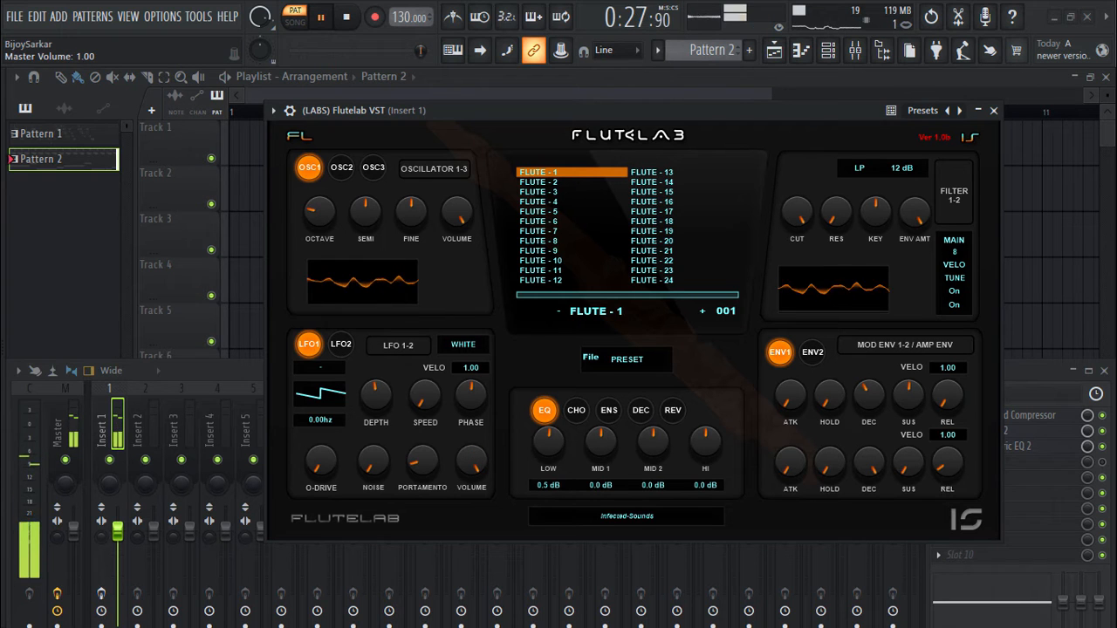
drag(426, 398, 426, 411)
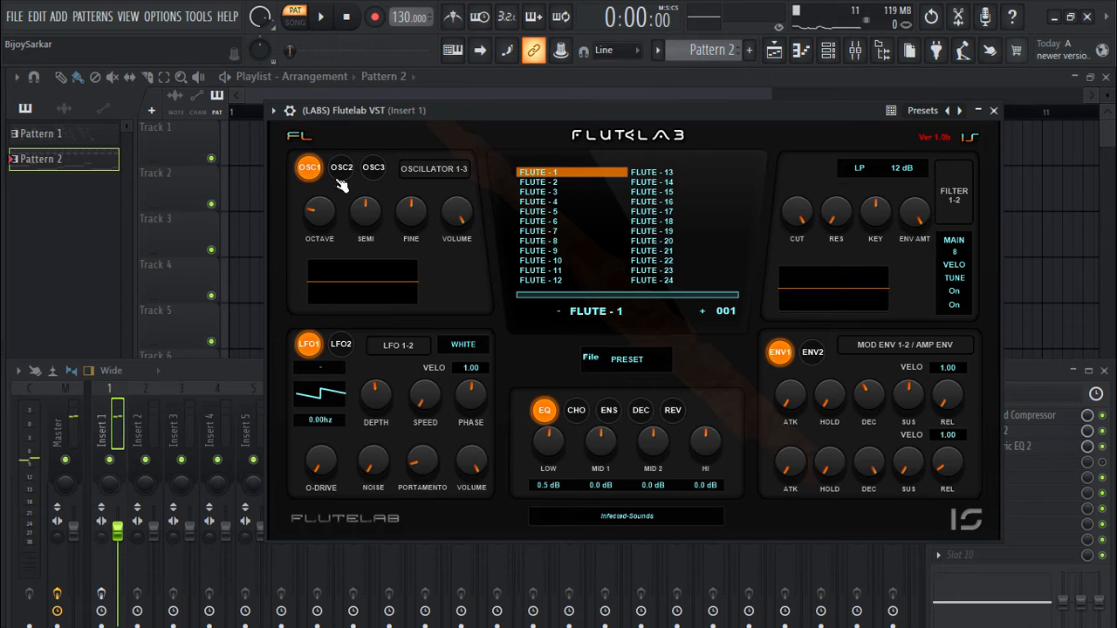
mouse_move(567, 471)
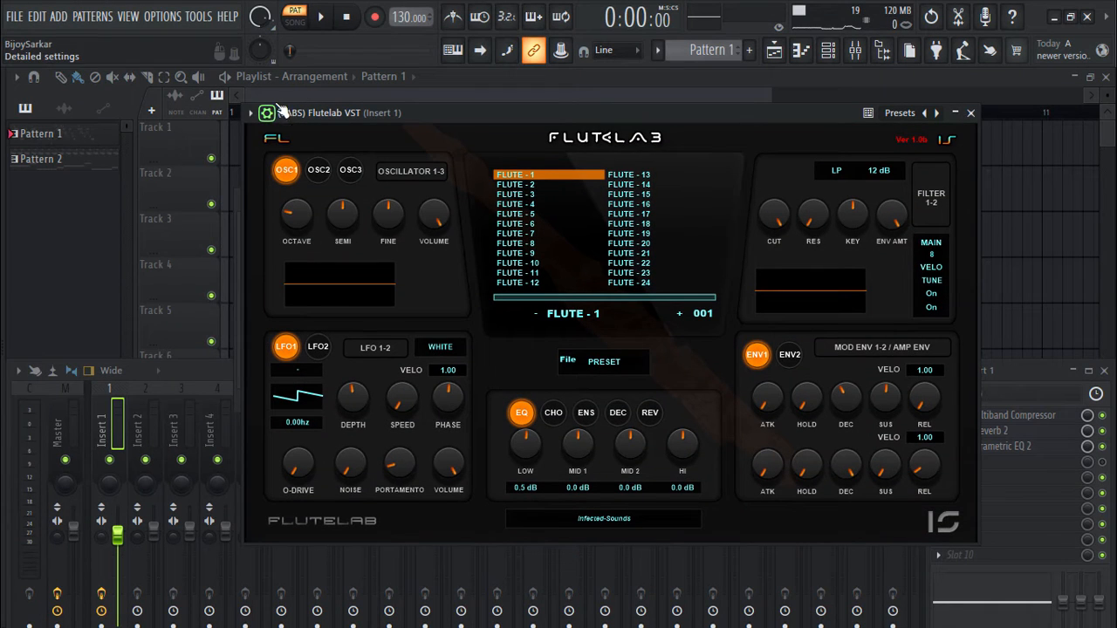
Step: Play Pattern 1 again while reshaping the flute's LFO 1 modulation knob
click(321, 17)
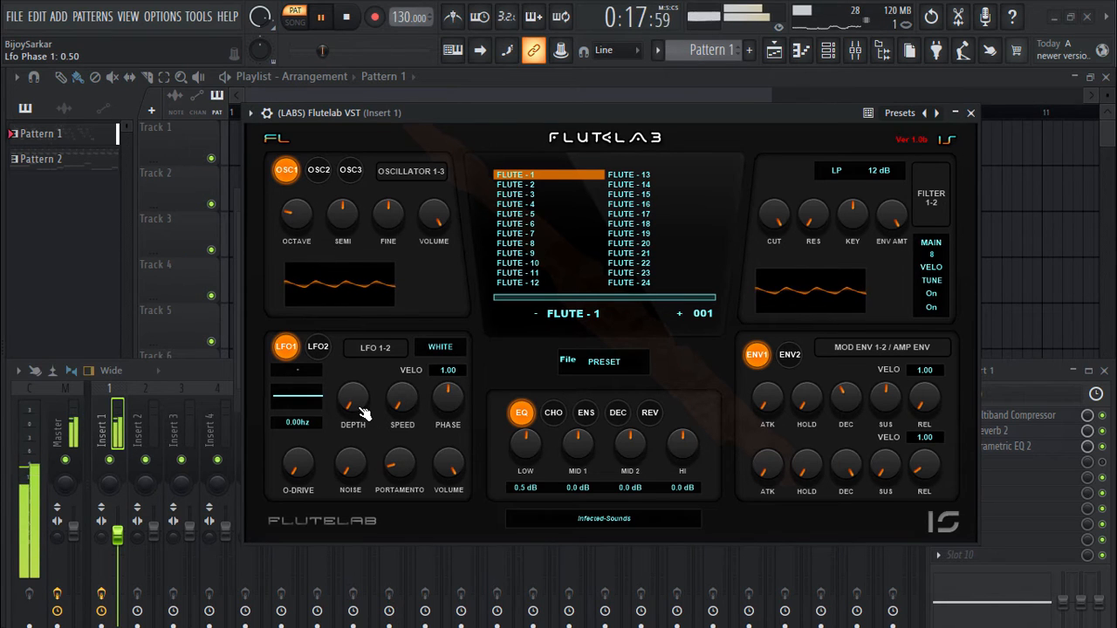
drag(352, 402, 352, 366)
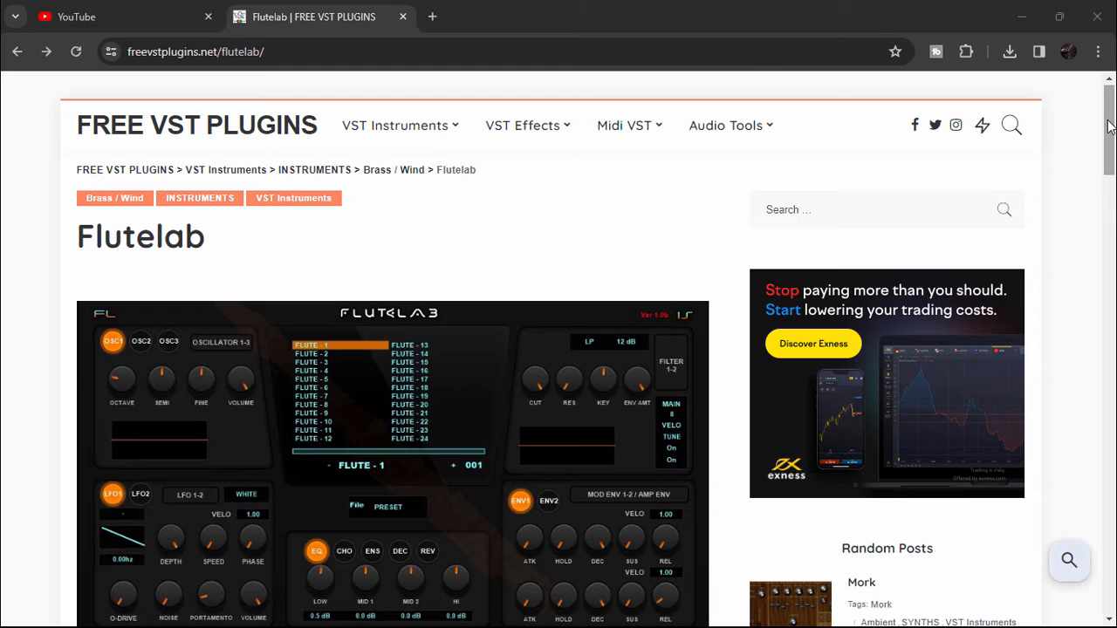
Step: Download the 'Flutelab (4.38 MB)' zip from the freevstplugins.net page
scroll(down, 3)
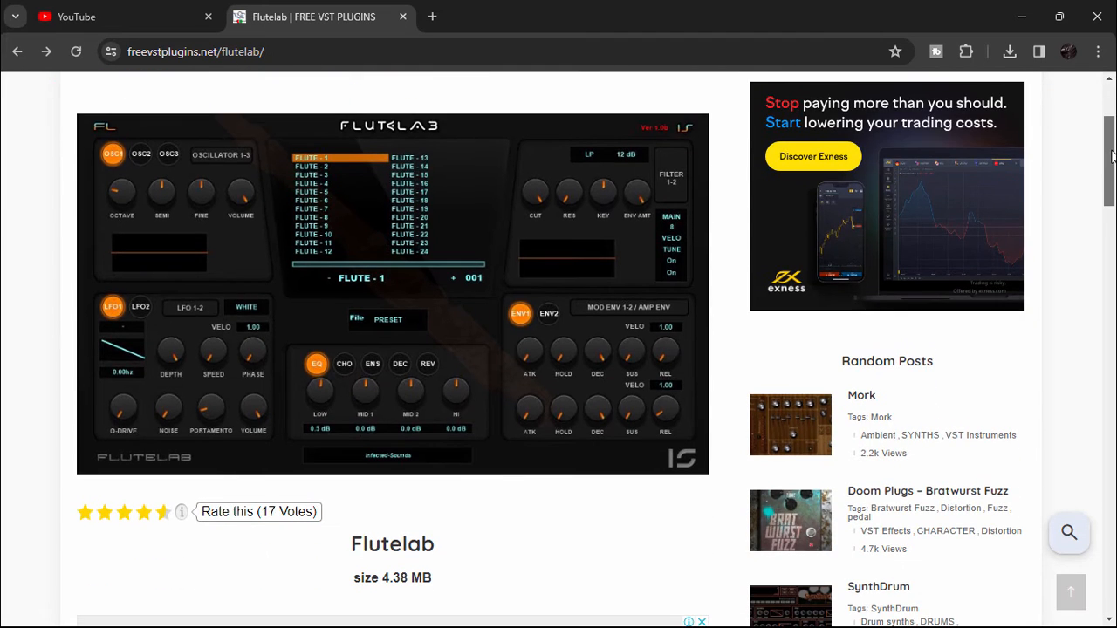
scroll(down, 3)
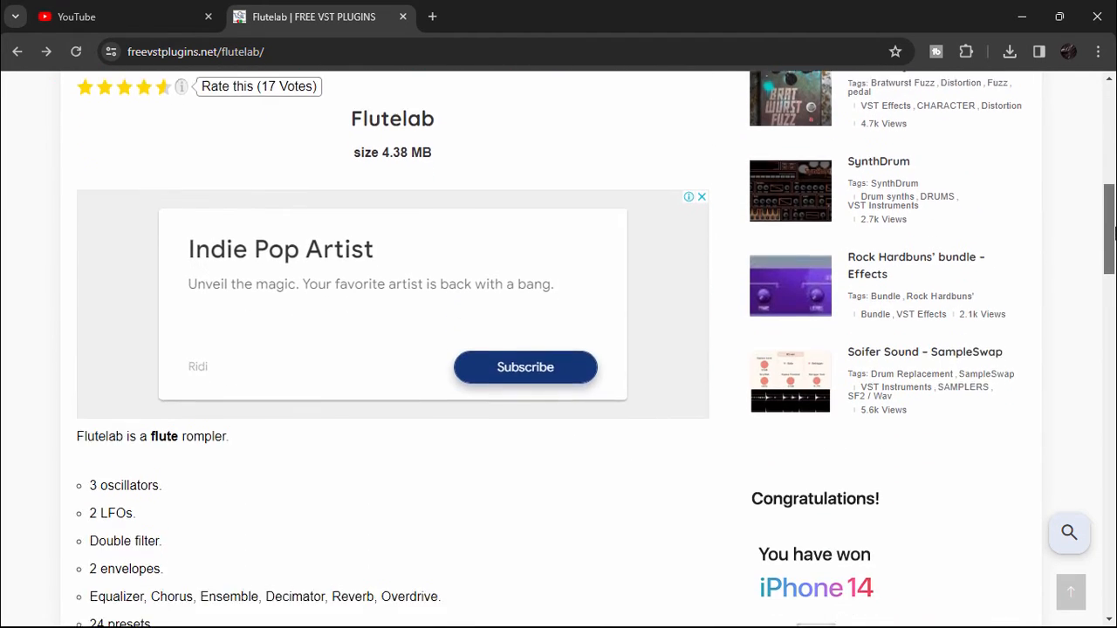
scroll(down, 3)
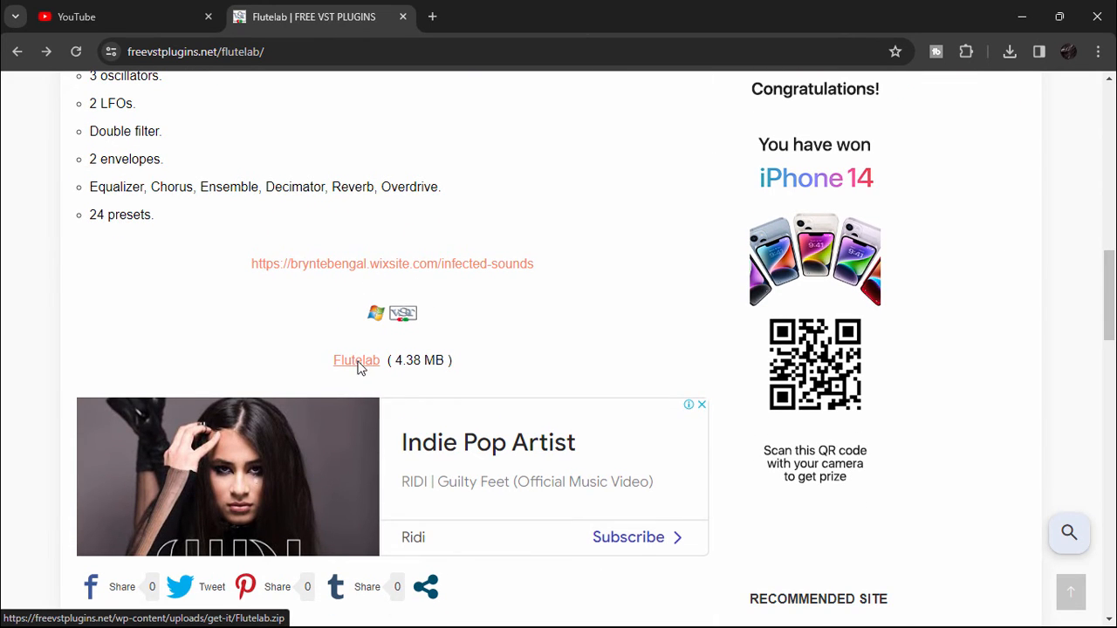
click(356, 359)
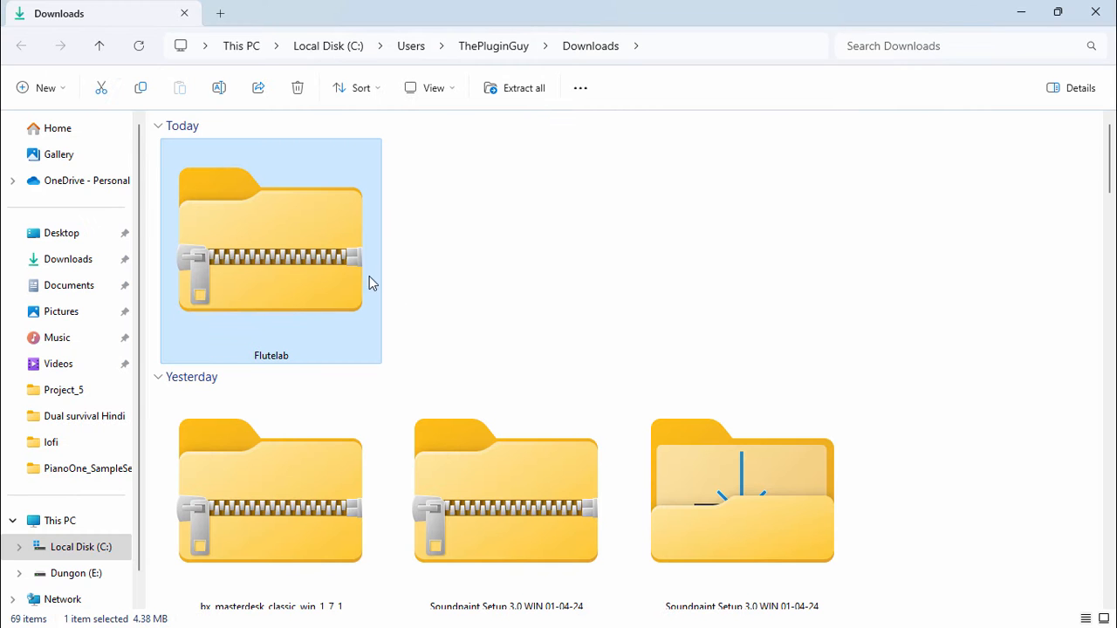
Step: Extract Flutelab.zip and select '(LABS) Flutelab VST.dll' in the extracted folder
right_click(270, 251)
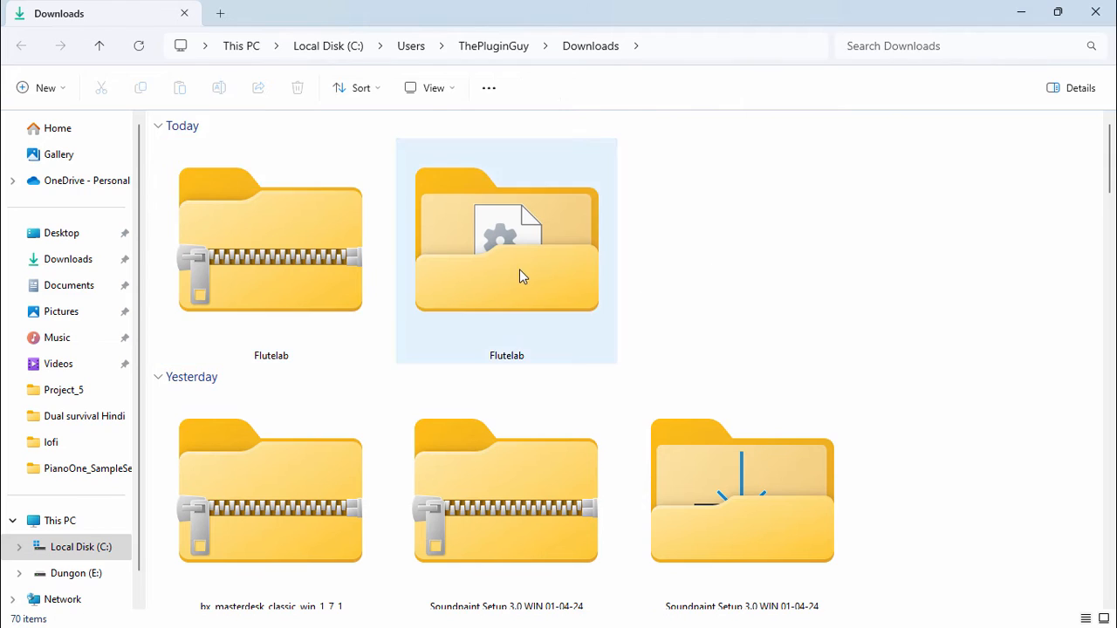
double_click(506, 235)
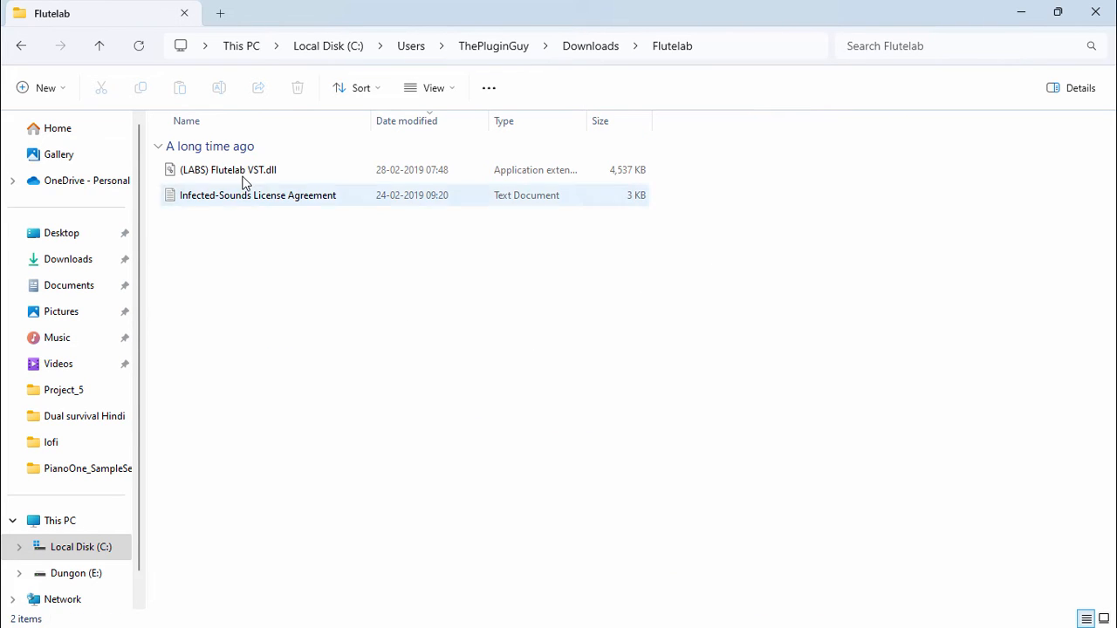
click(227, 170)
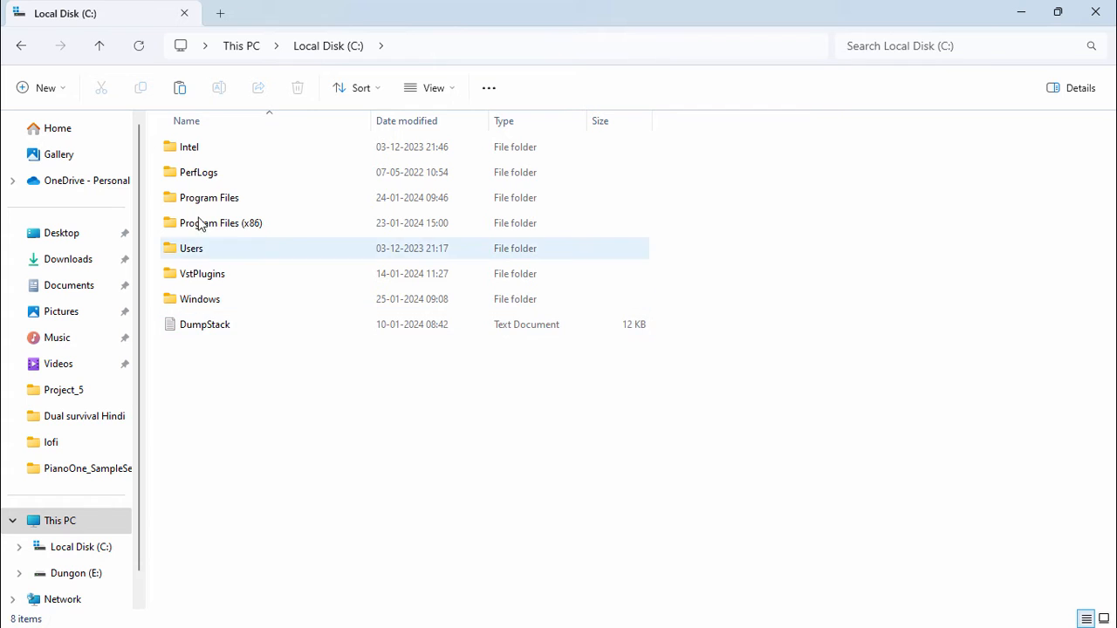
Step: Paste the Flutelab dll into Program Files (x86) > VSTPlugins
double_click(220, 223)
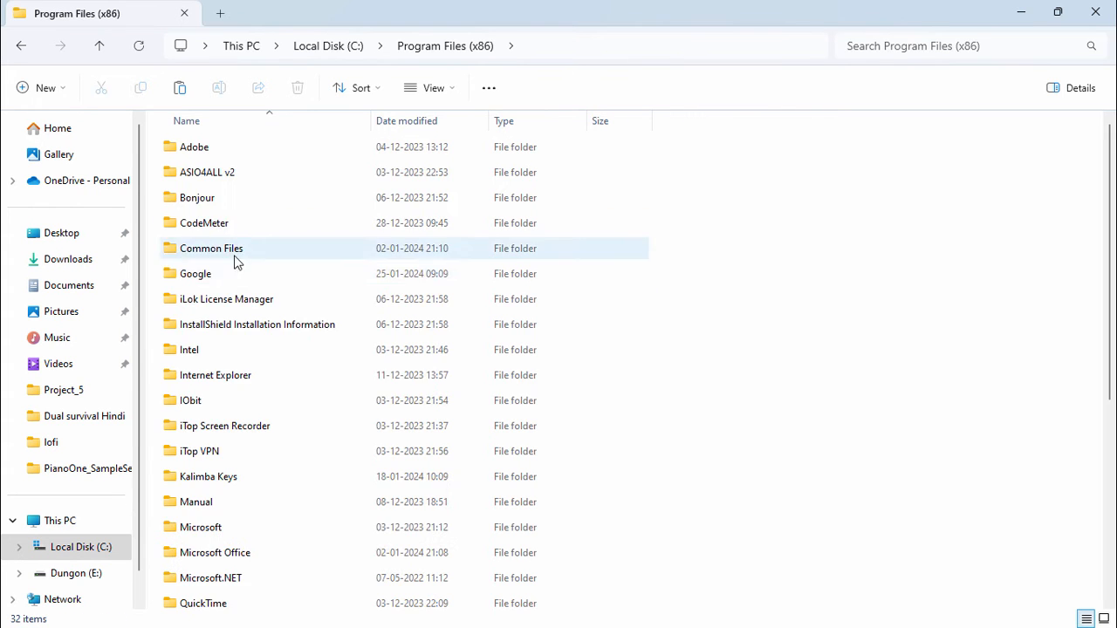
click(203, 445)
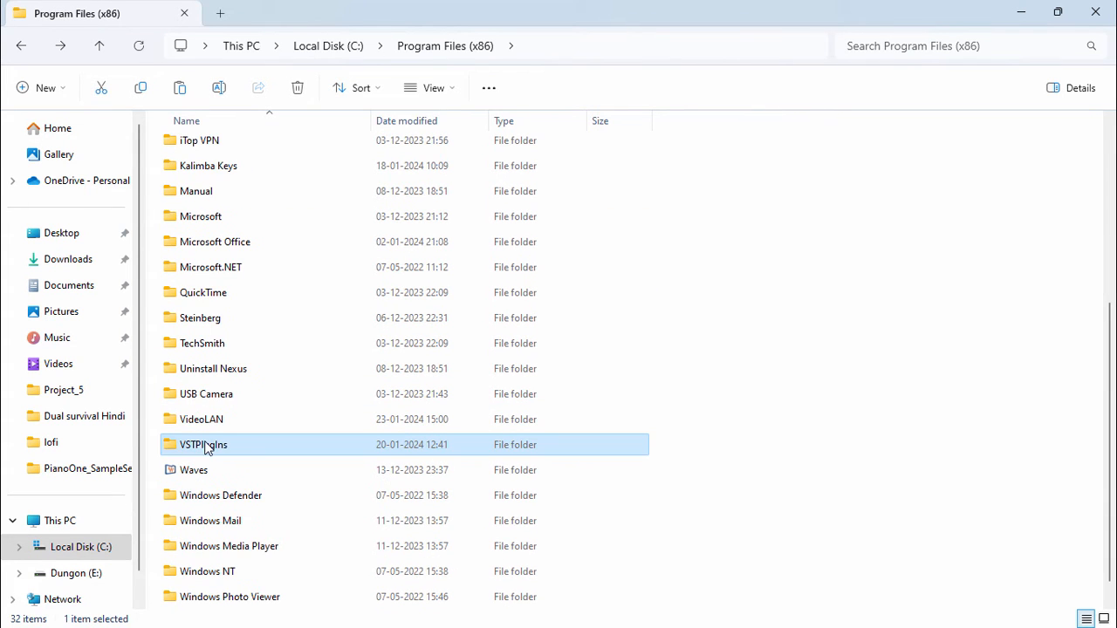
mouse_move(262, 450)
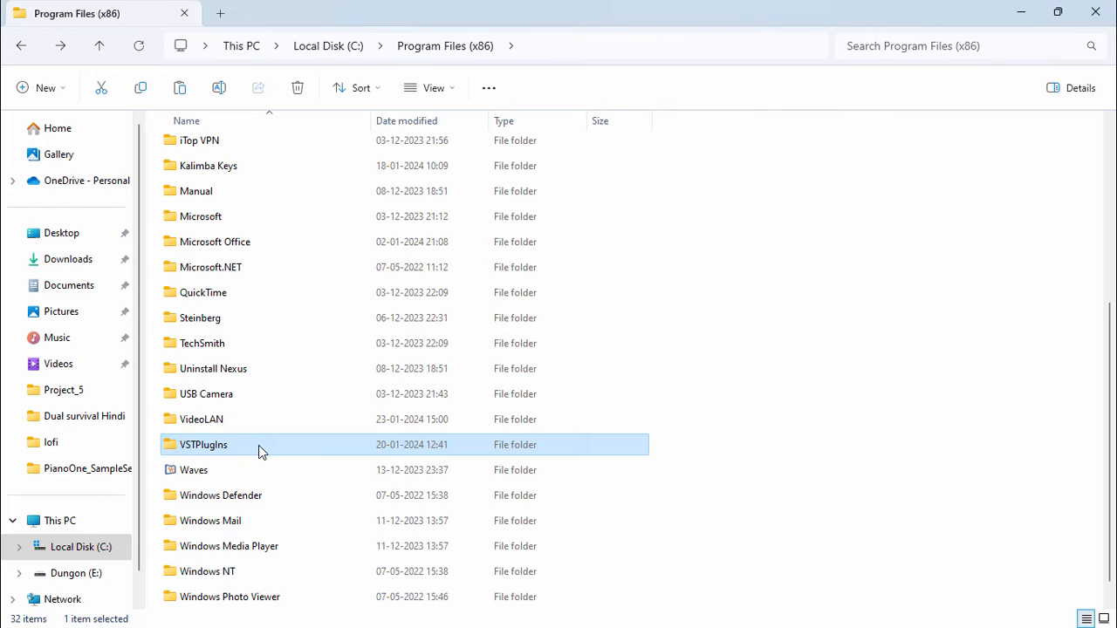
right_click(202, 445)
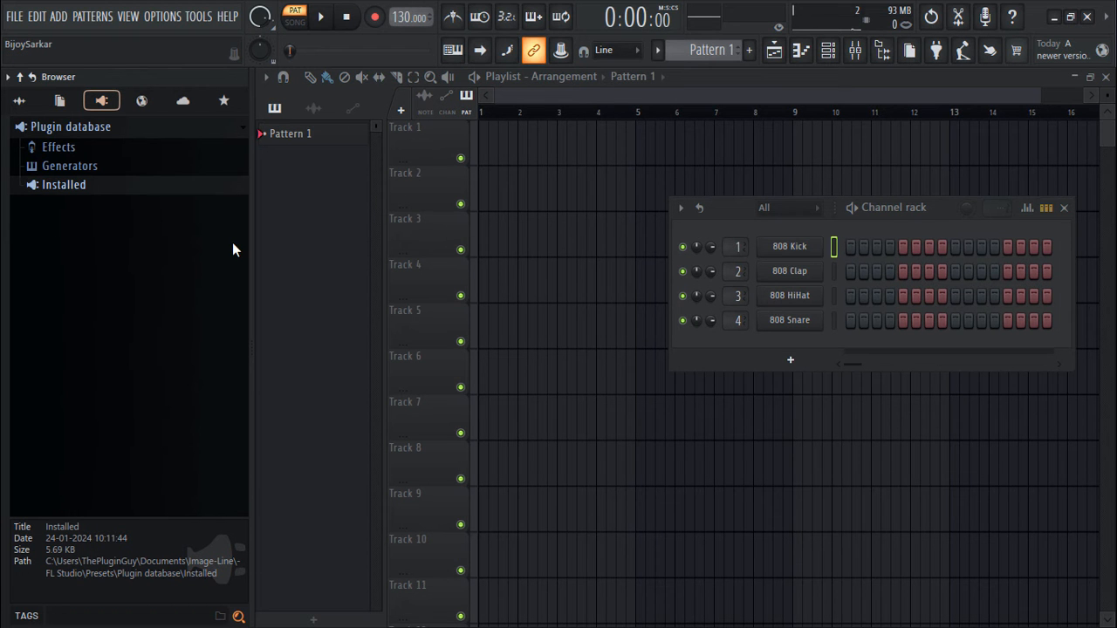
Step: Run Find installed plugins in Manage plugins so Flutelab VST is listed, then close Settings
click(162, 16)
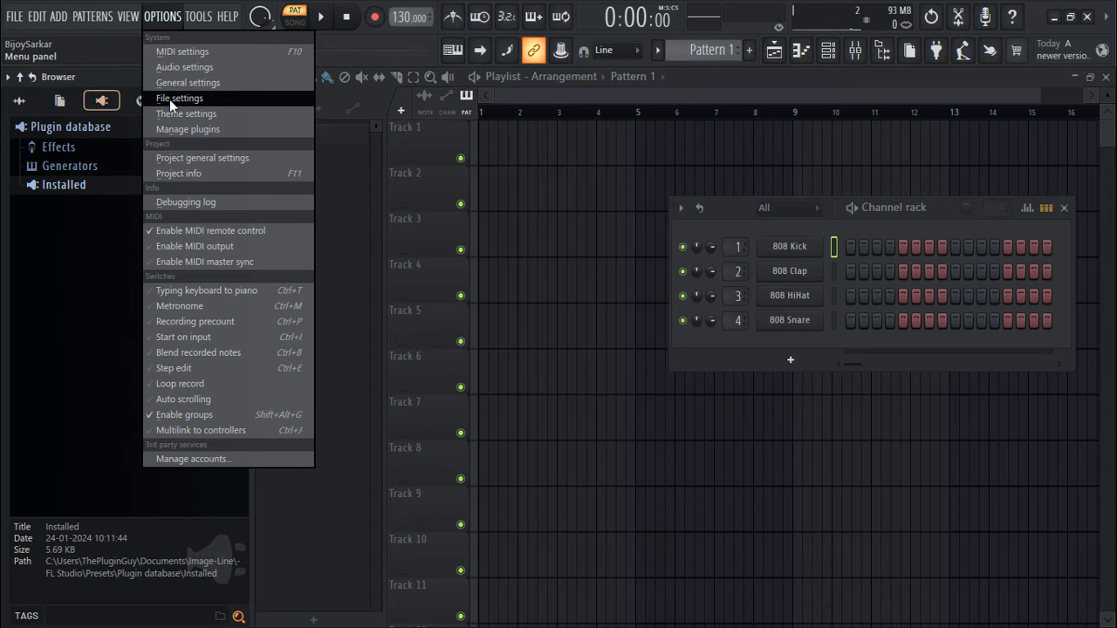
click(189, 129)
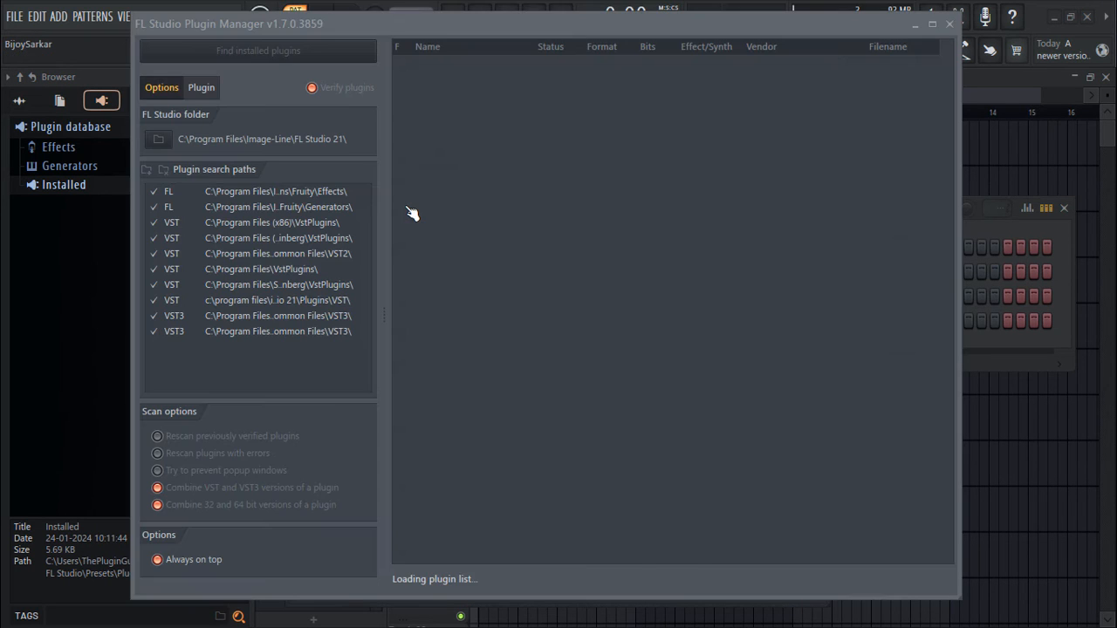
click(258, 49)
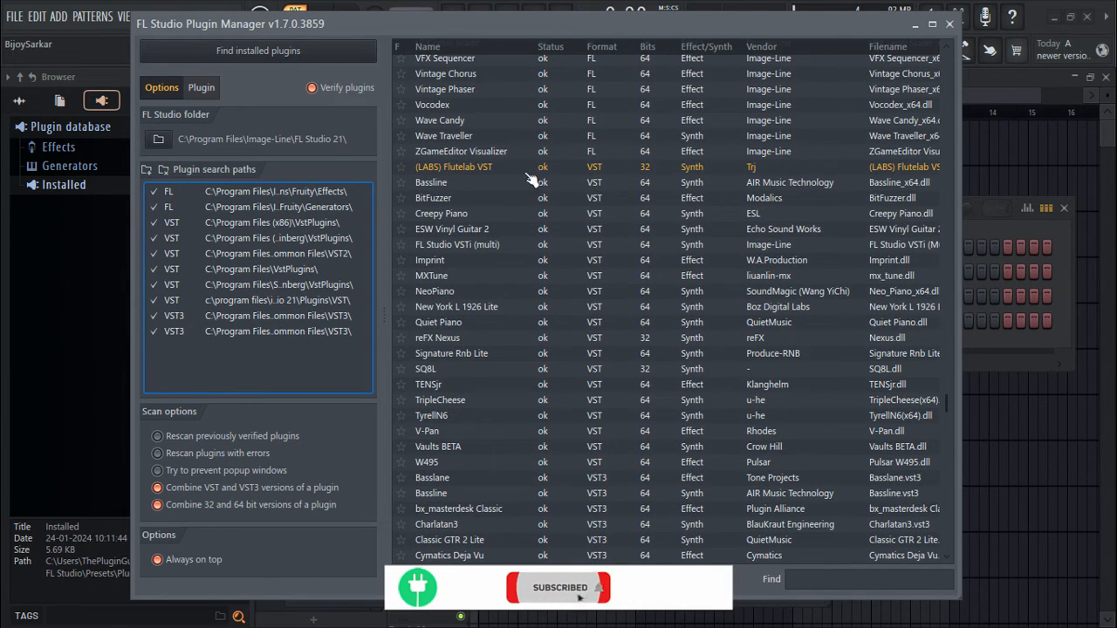
mouse_move(956, 35)
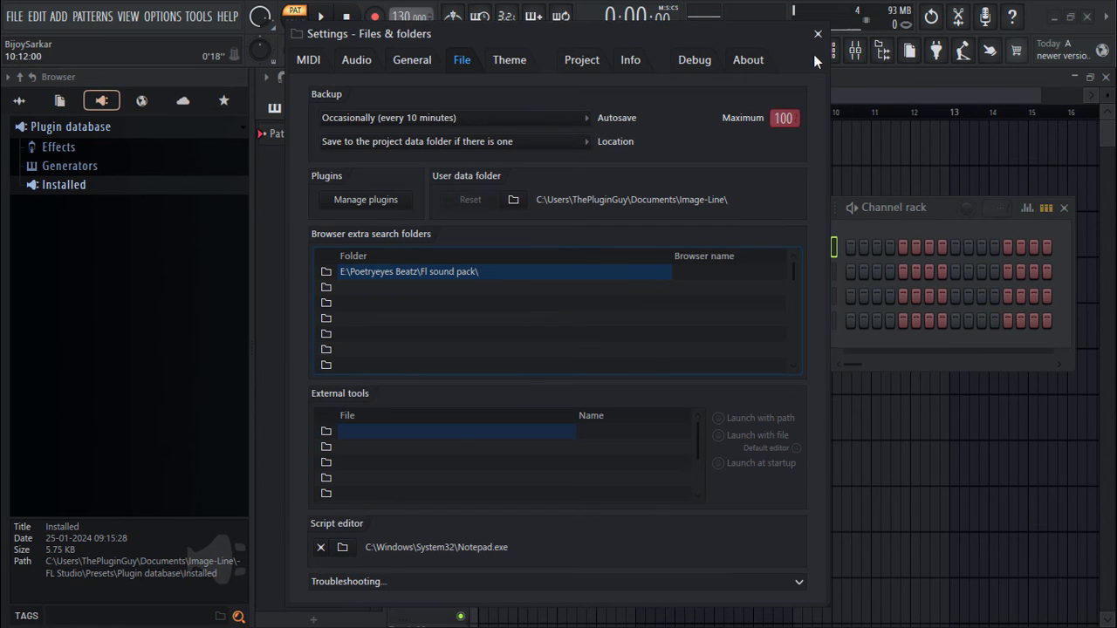
click(817, 34)
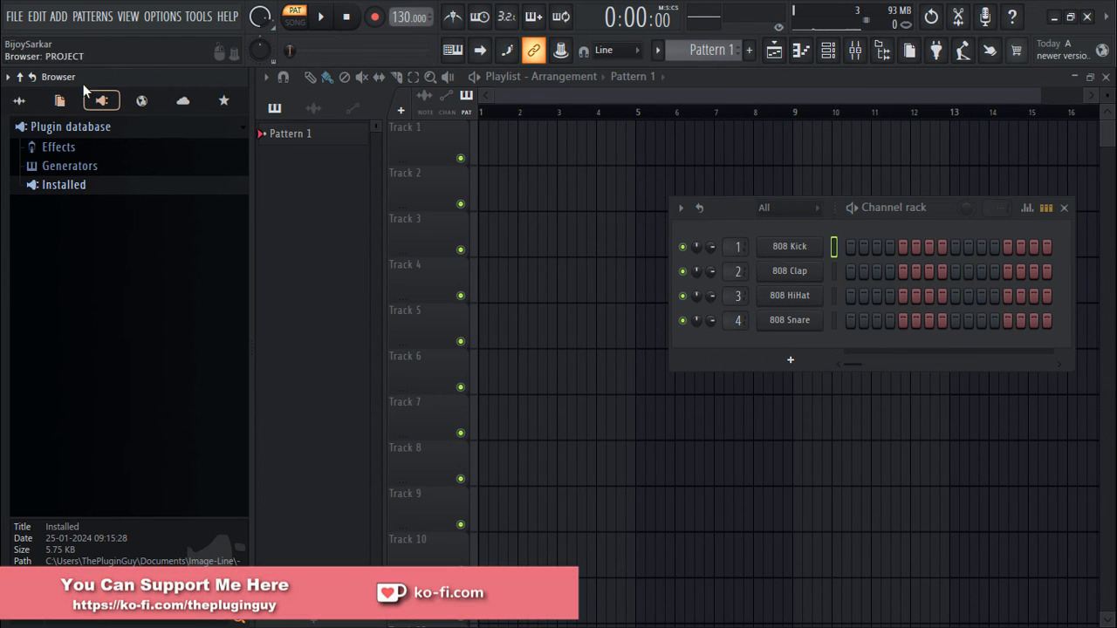
Step: Expand Plugin database > Installed > Generators > New to reveal (LABS) Flutelab VST
click(102, 100)
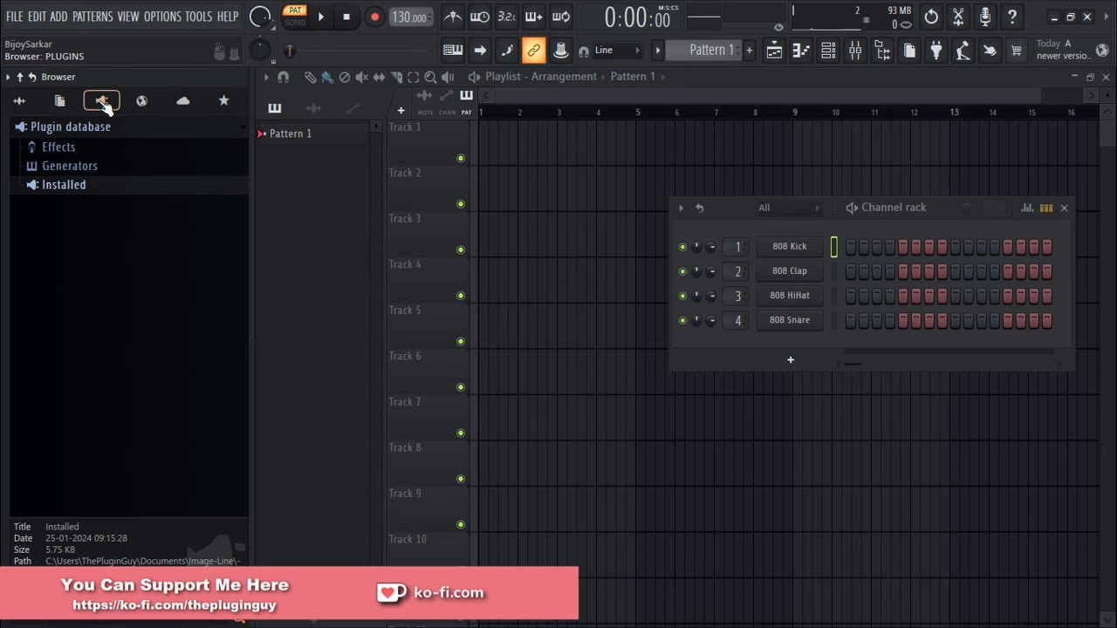
click(63, 185)
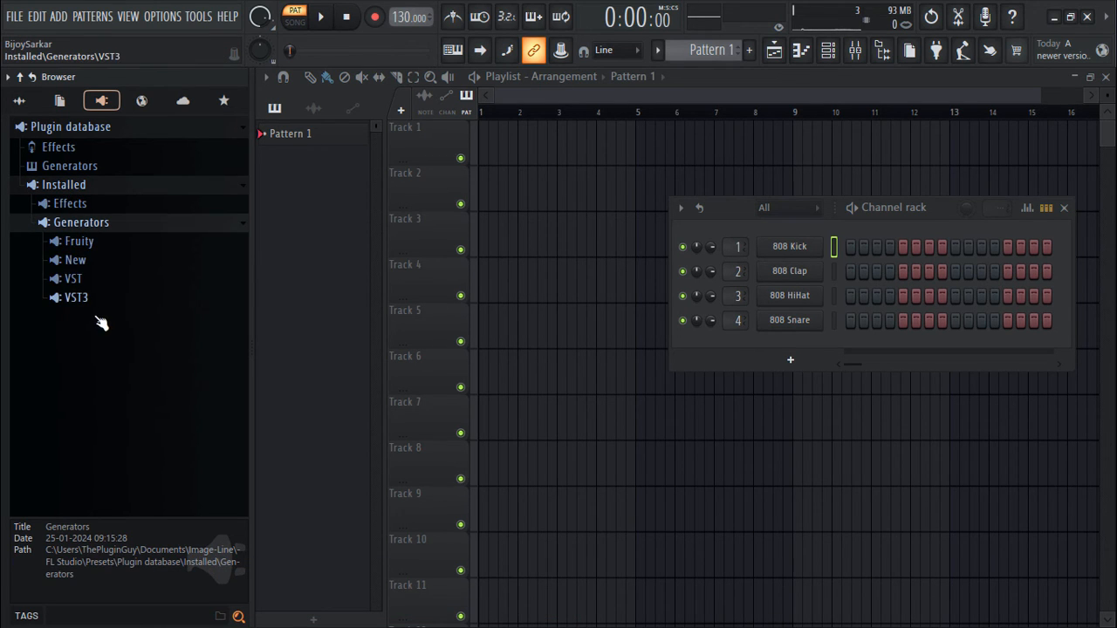
click(75, 258)
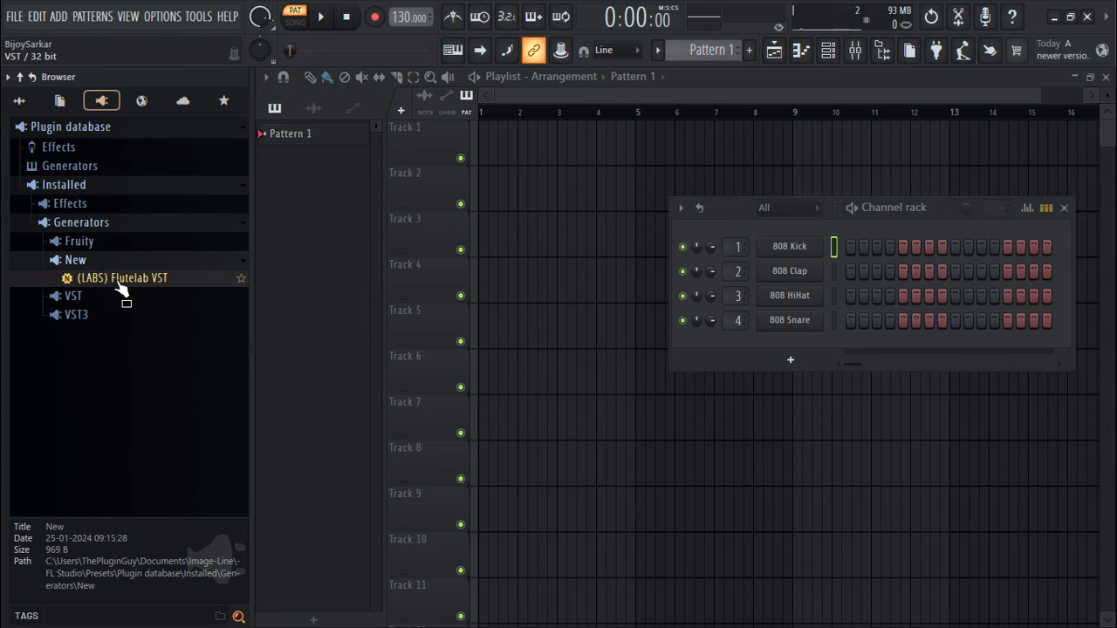